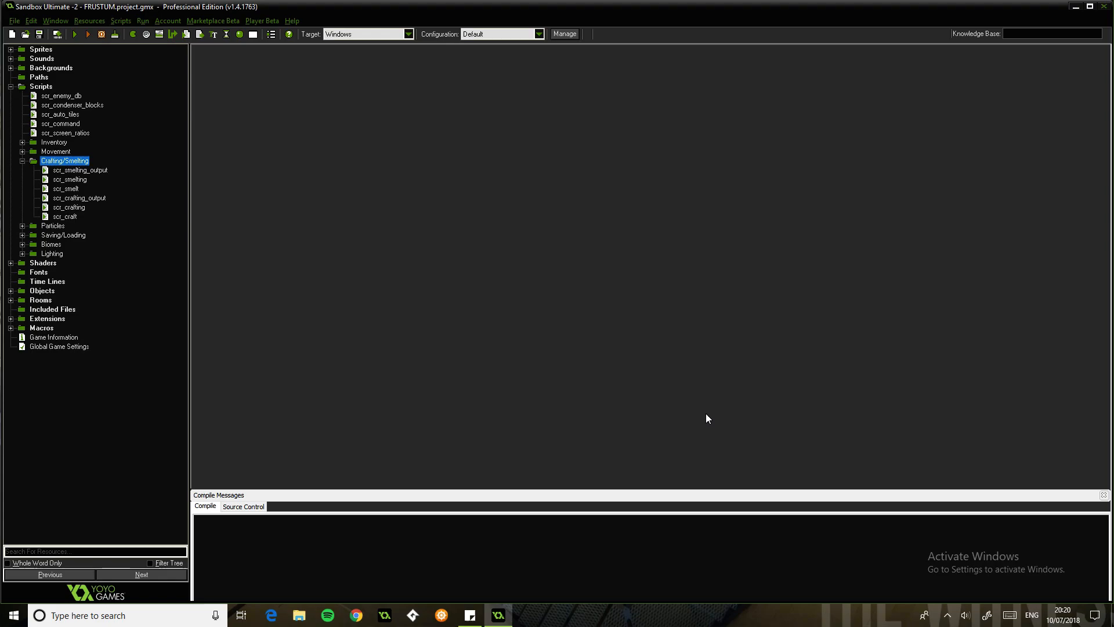
pyautogui.moveTo(84, 80)
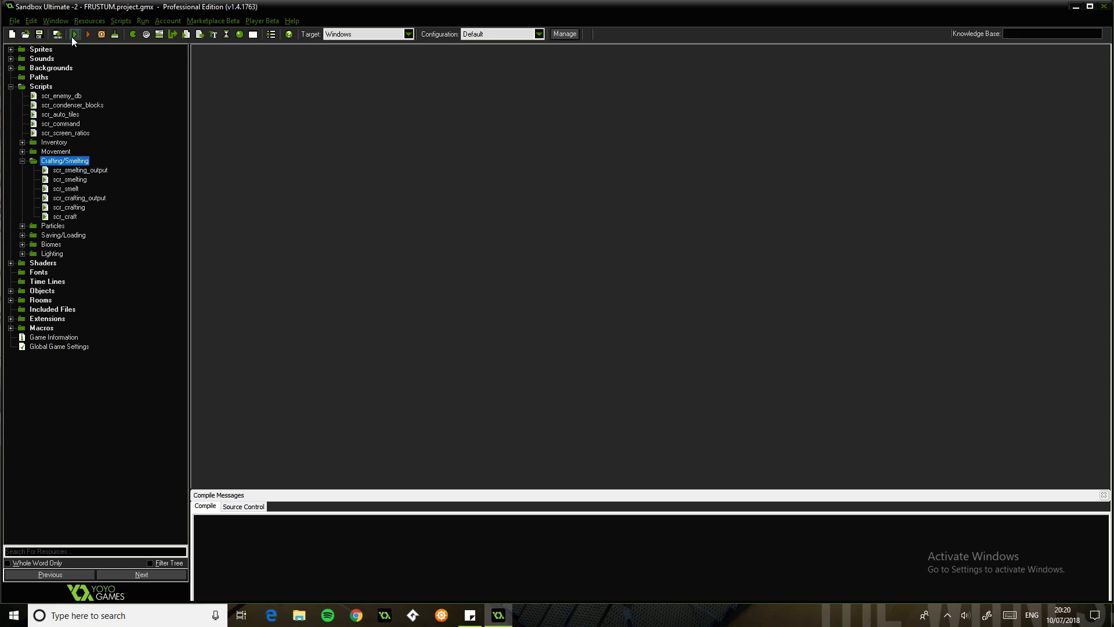
# Compile and run the Sandbox Ultimate project.
pyautogui.click(74, 35)
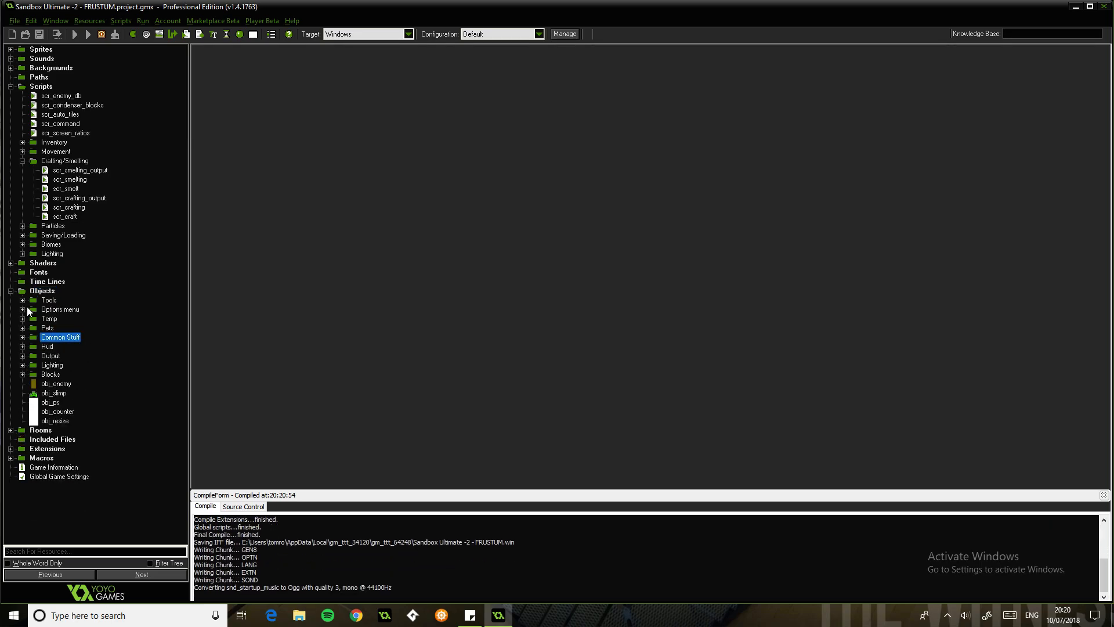
# Expand the Output object group listing obj_furnace, obj_crafting and obj_lighting.
pyautogui.click(18, 300)
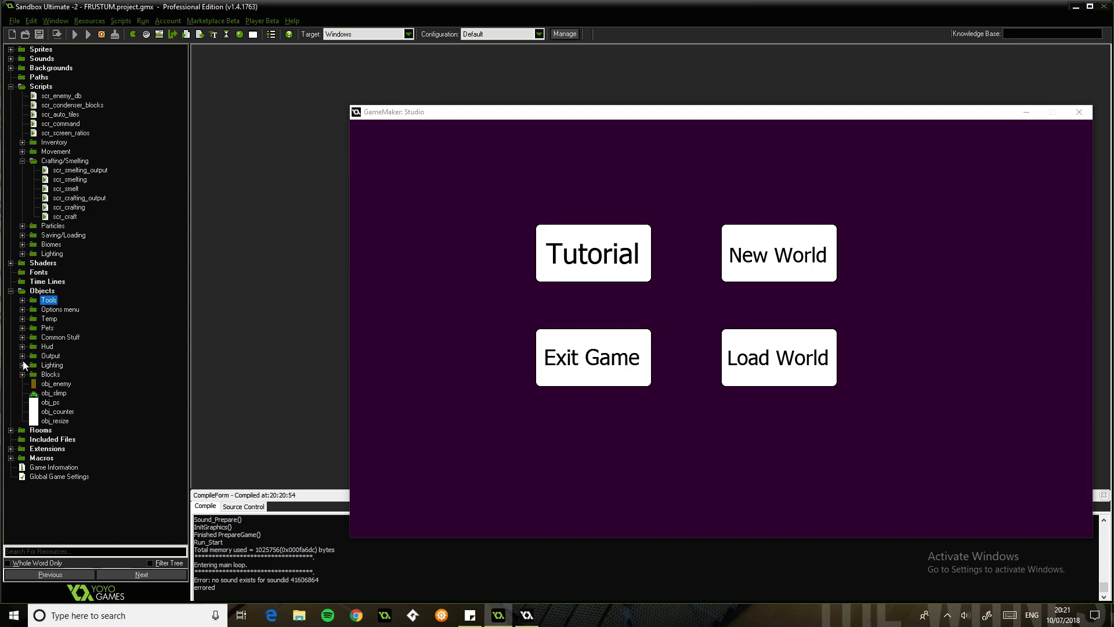
pyautogui.click(51, 373)
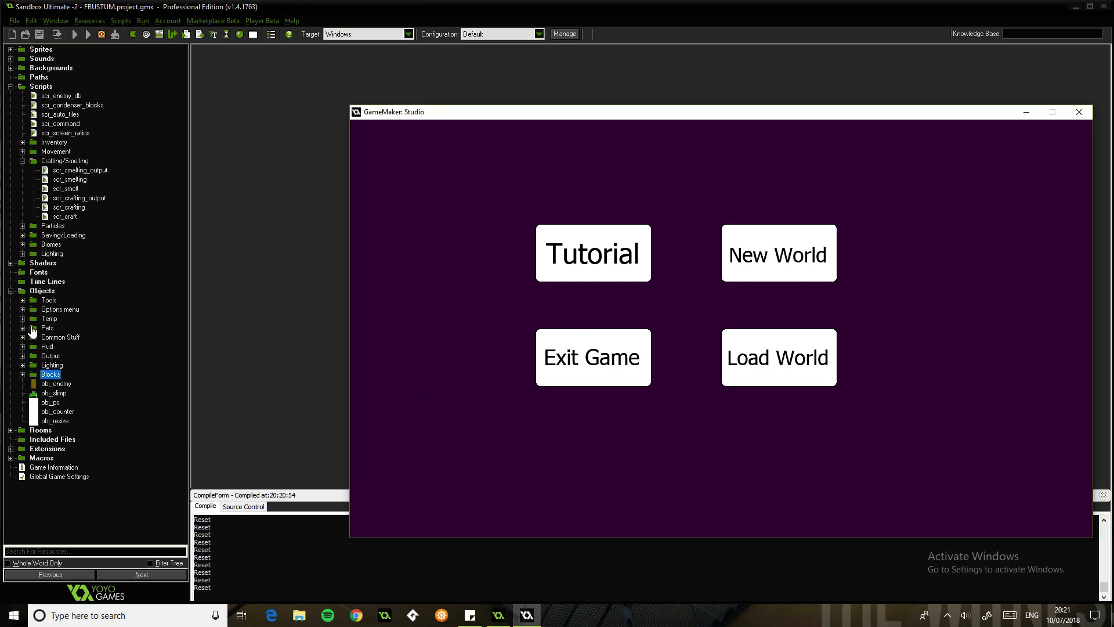
pyautogui.click(21, 318)
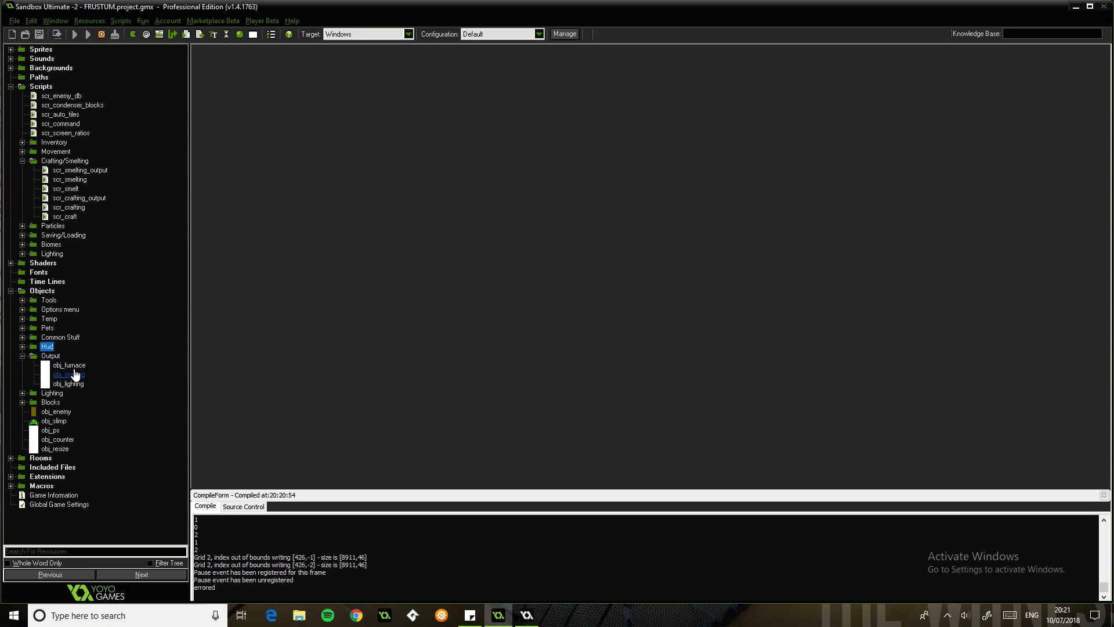
# Inspect obj_crafting and the Crafting Source block in scr_condenser_blocks, then run the game.
pyautogui.doubleClick(67, 373)
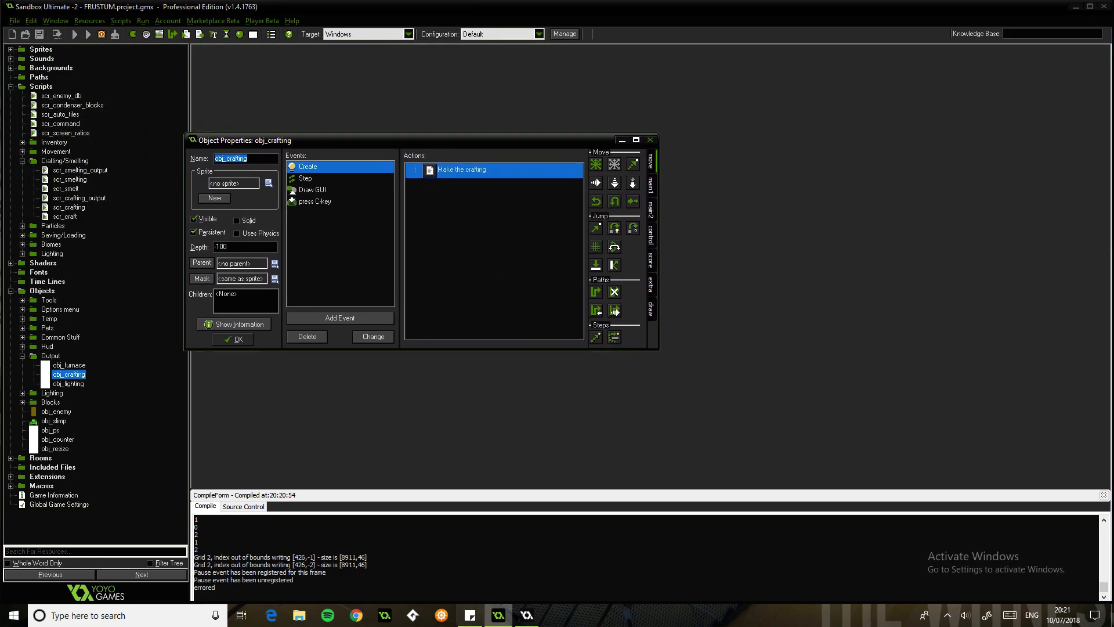
pyautogui.moveTo(527, 615)
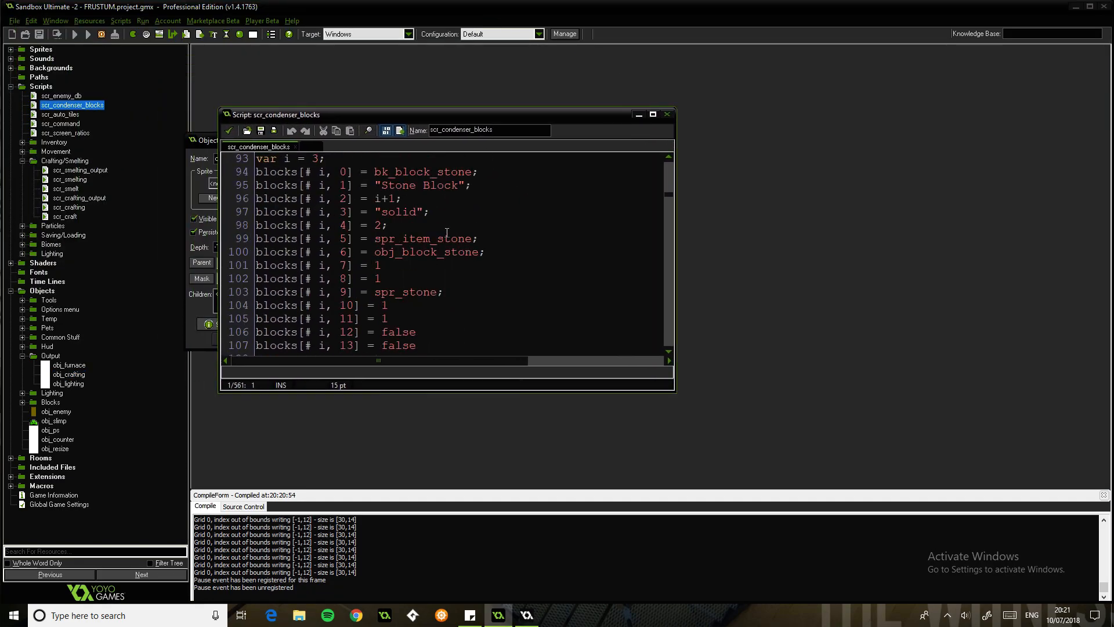
pyautogui.scroll(-3)
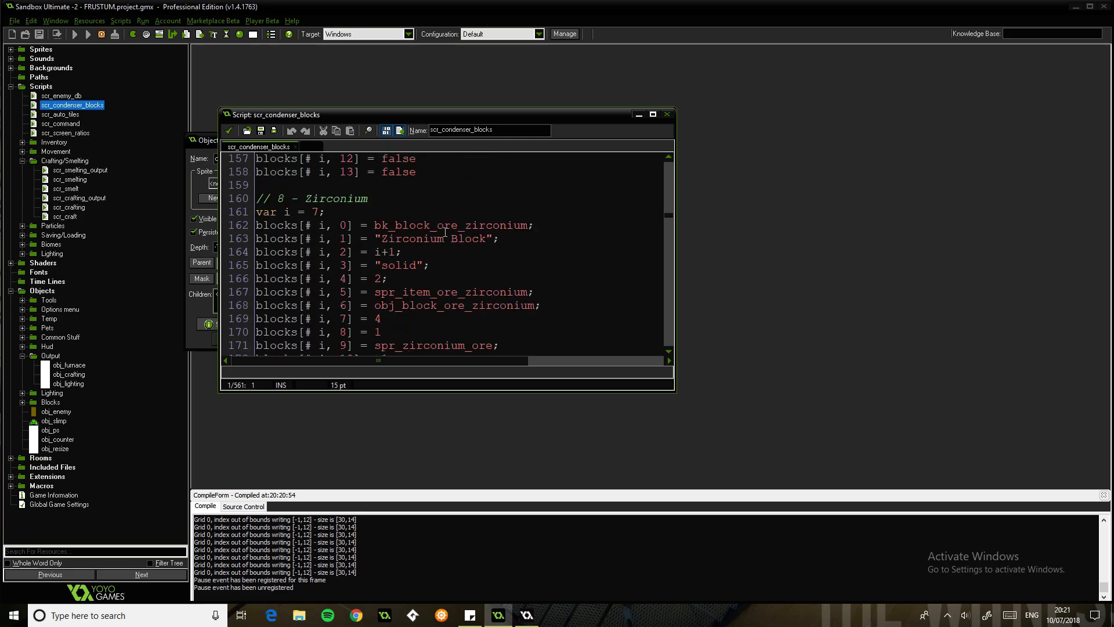
pyautogui.scroll(-3)
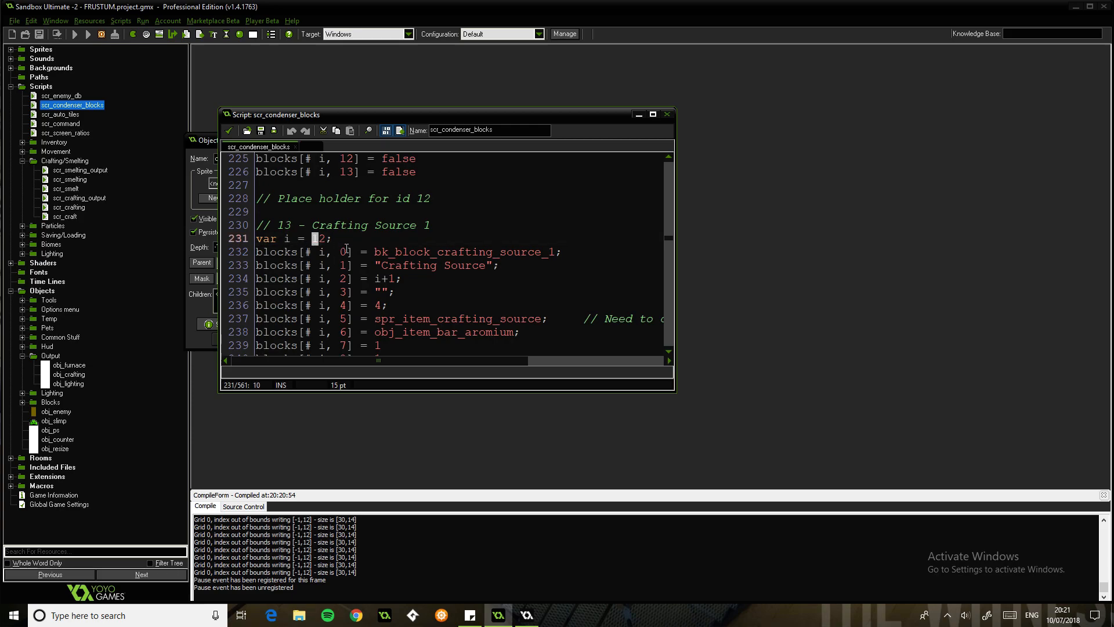
pyautogui.click(83, 36)
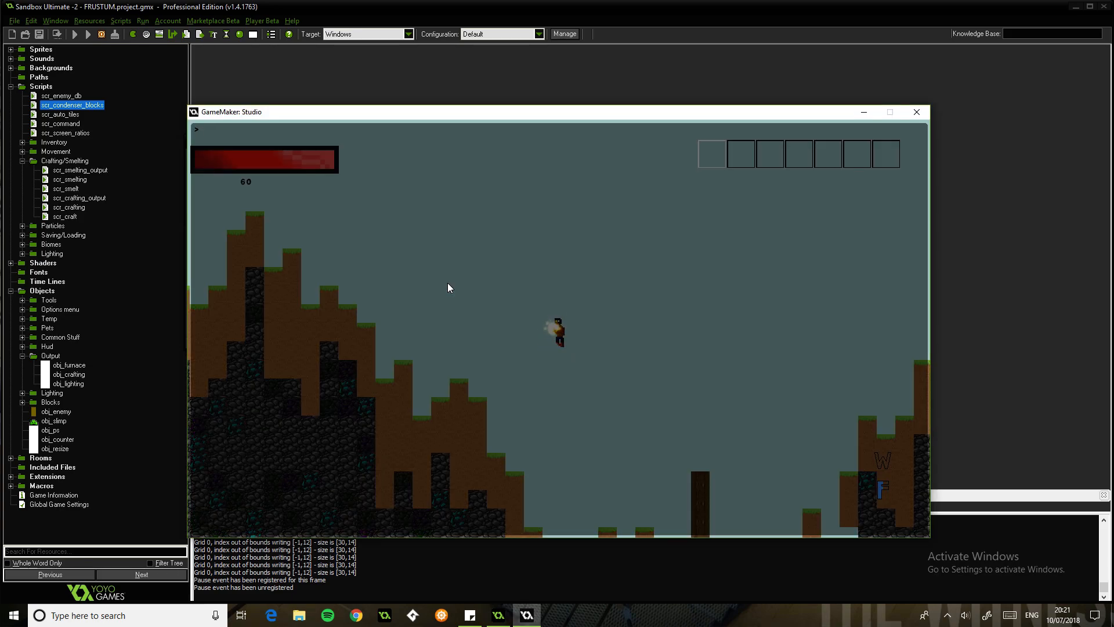
# Enter the console command 'add 12' to grant crafting sources.
pyautogui.write('add 12')
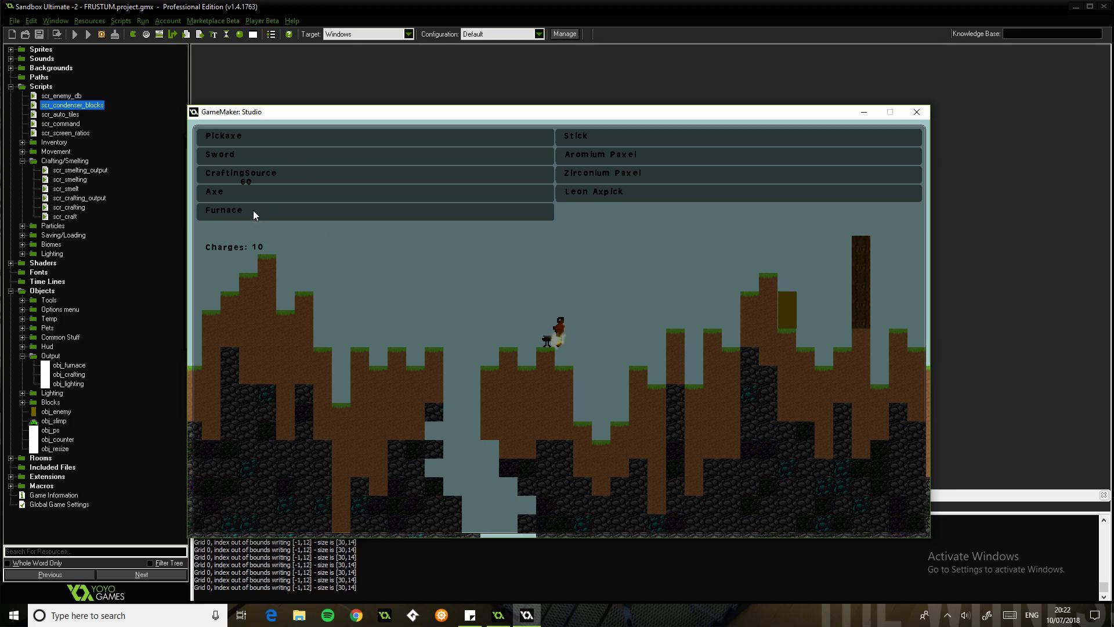
# Attempt to craft a Furnace and dismiss the not-enough-resources message.
pyautogui.click(253, 210)
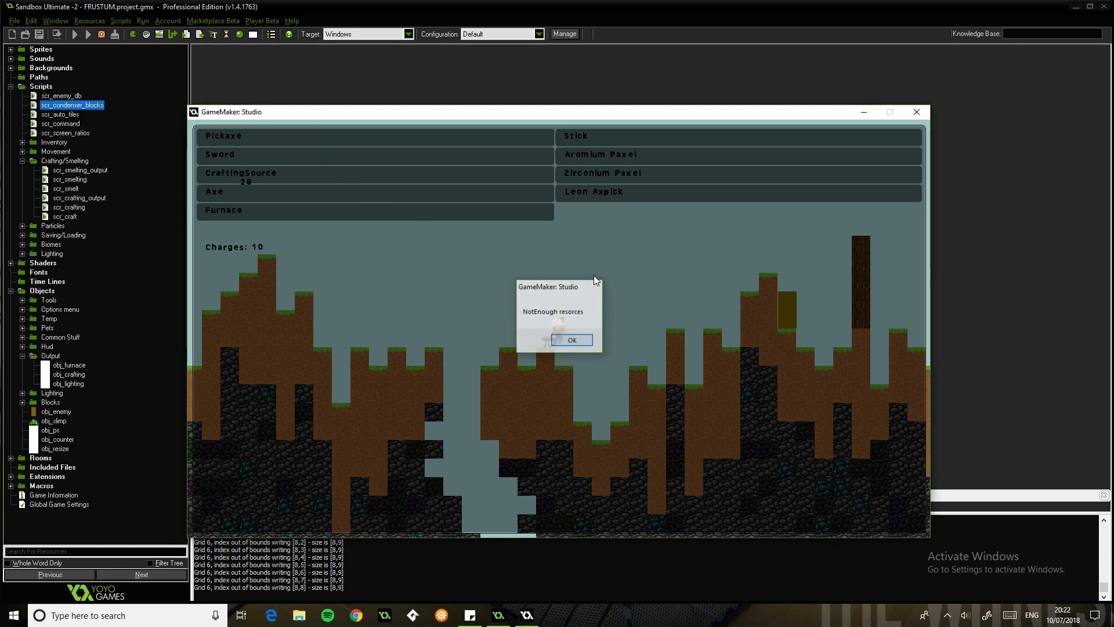
pyautogui.click(573, 339)
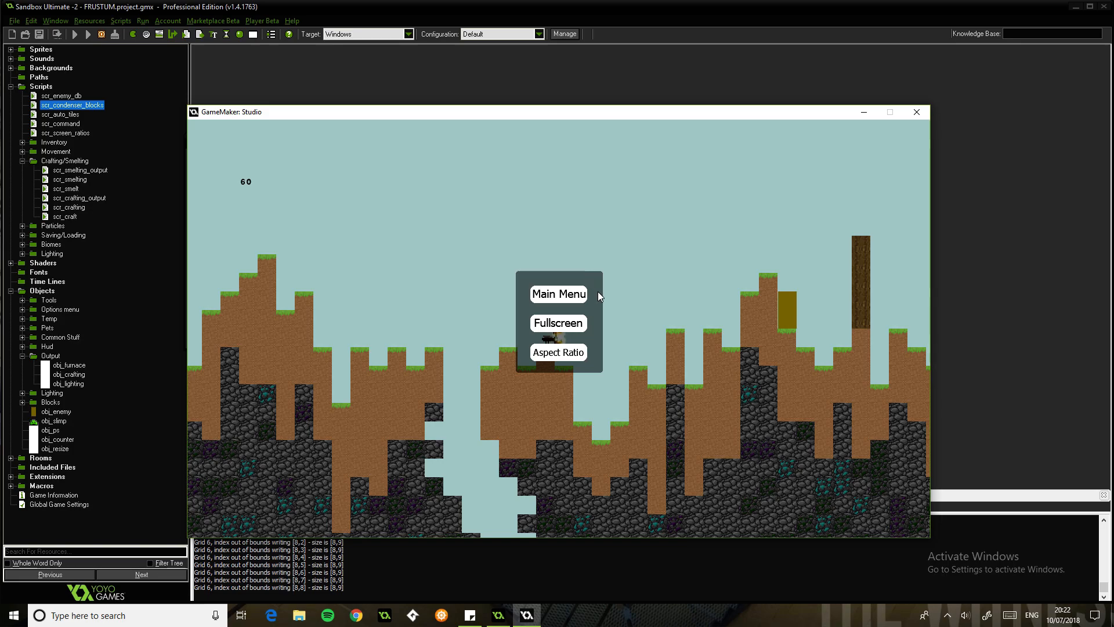
pyautogui.moveTo(599, 290)
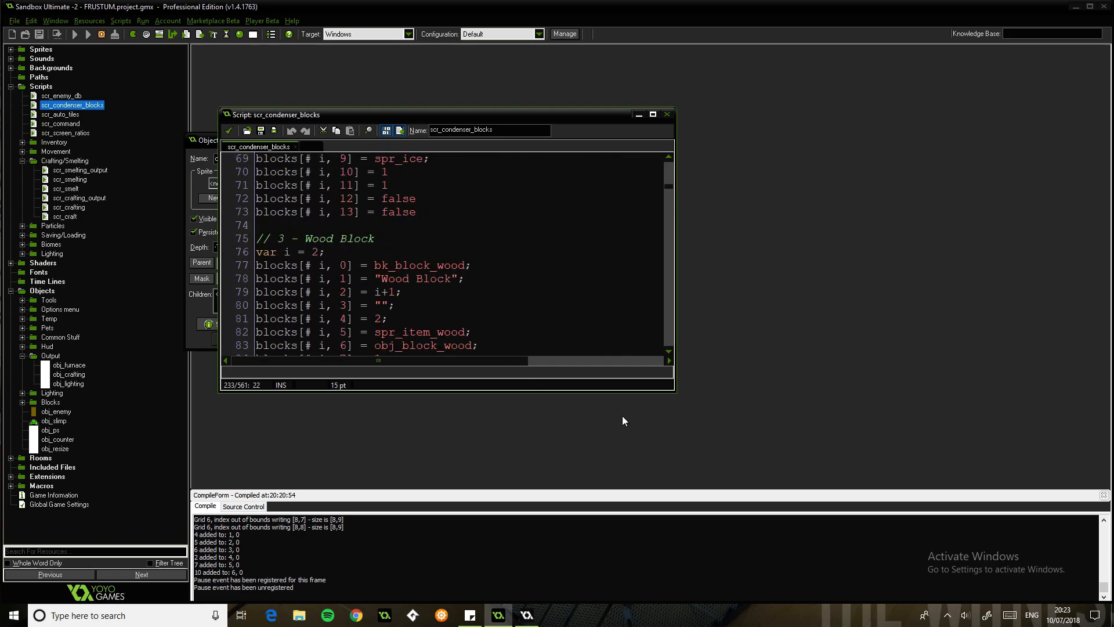
# Run the game again to retry the craft.
pyautogui.click(86, 34)
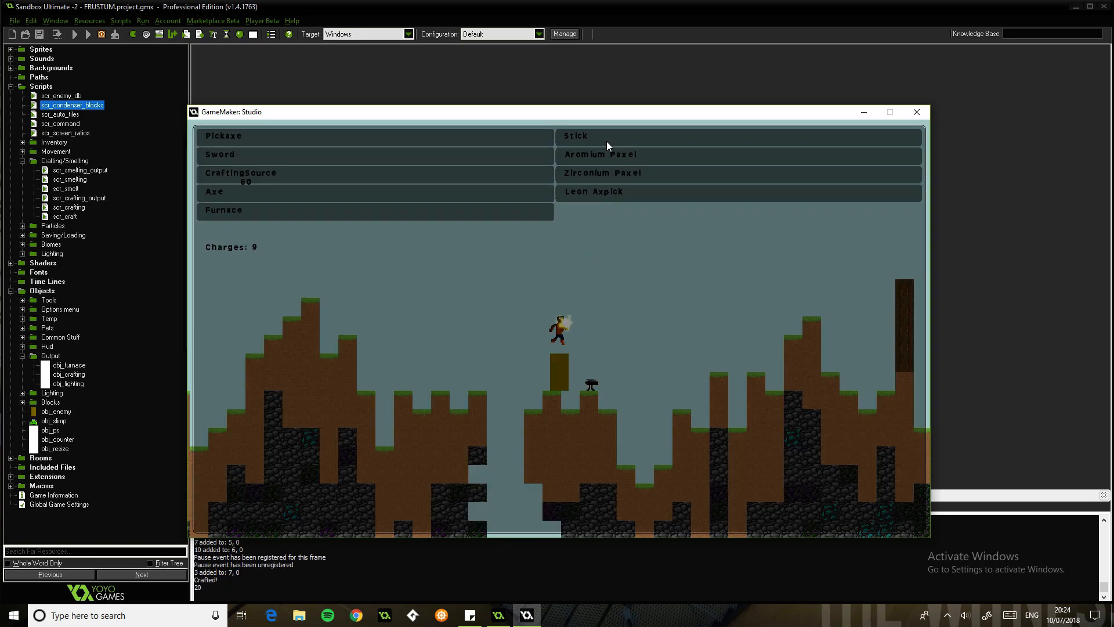
pyautogui.moveTo(308, 259)
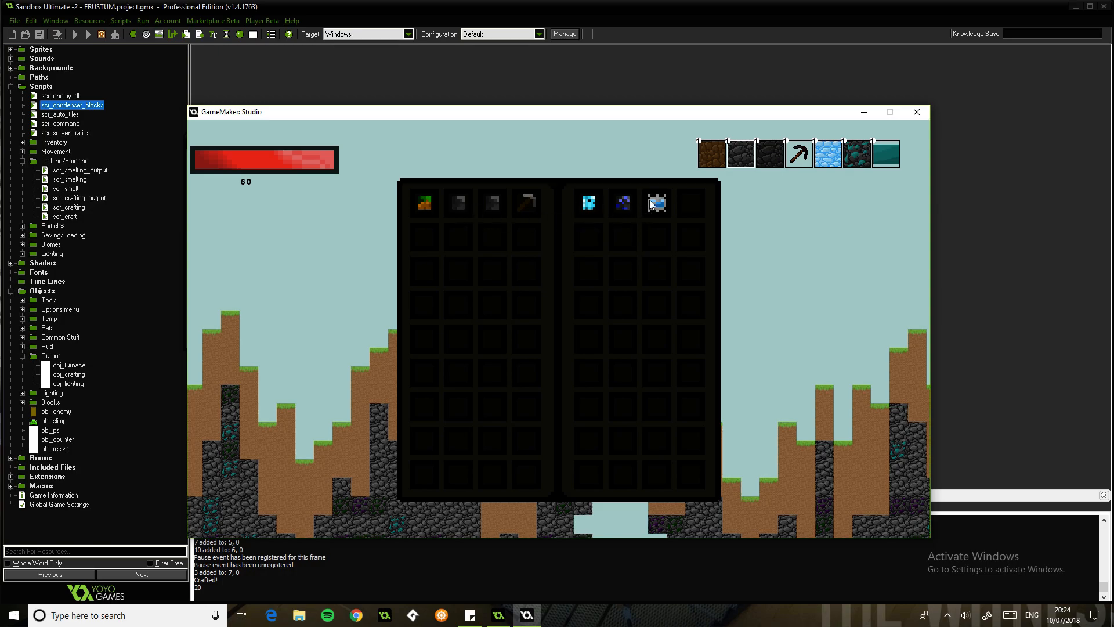
pyautogui.moveTo(836, 150)
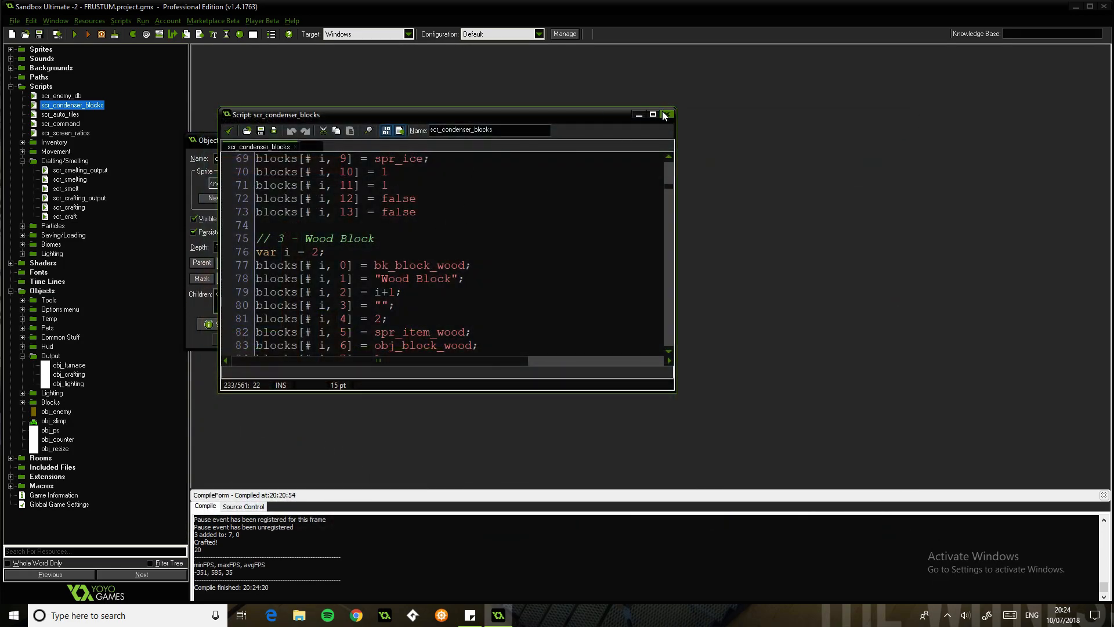
# Close scr_condenser_blocks and review obj_crafting's Create event code.
pyautogui.click(666, 114)
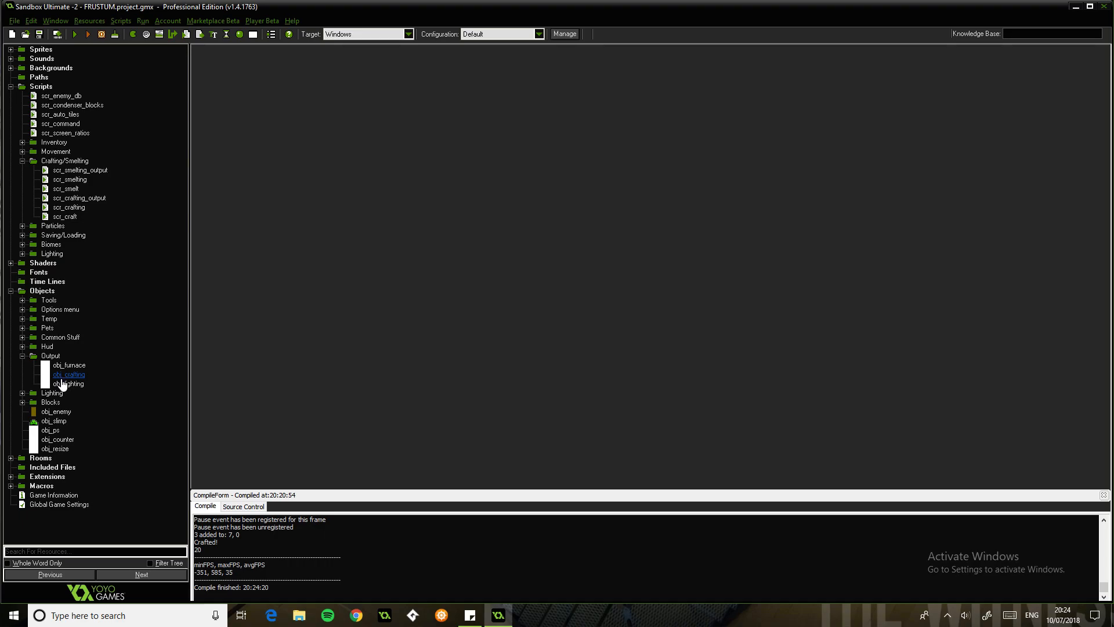
pyautogui.doubleClick(68, 373)
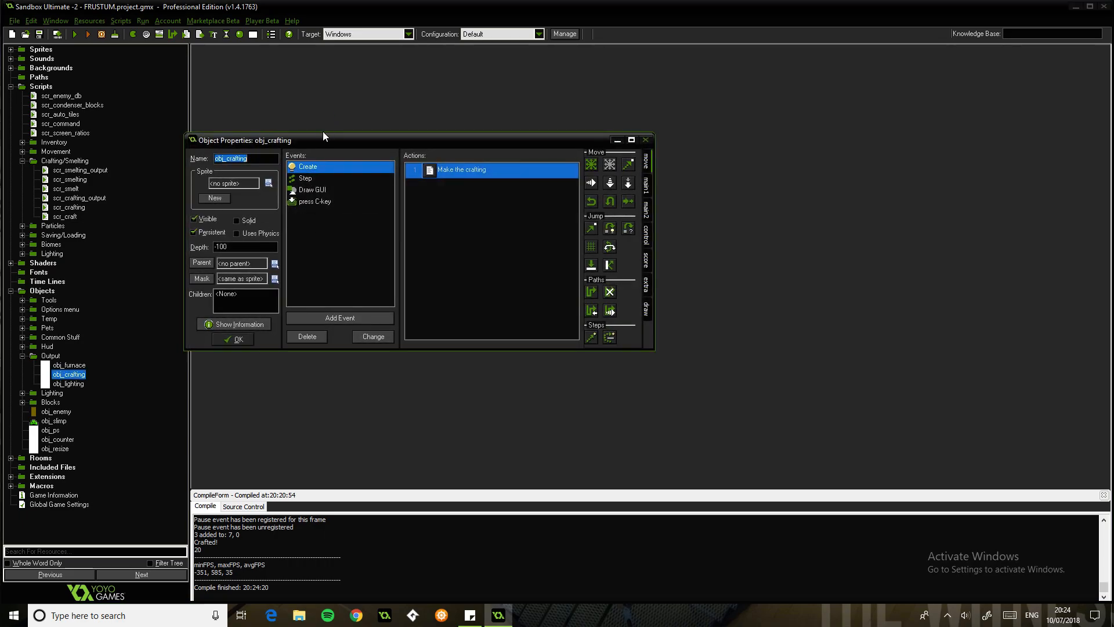
pyautogui.doubleClick(462, 169)
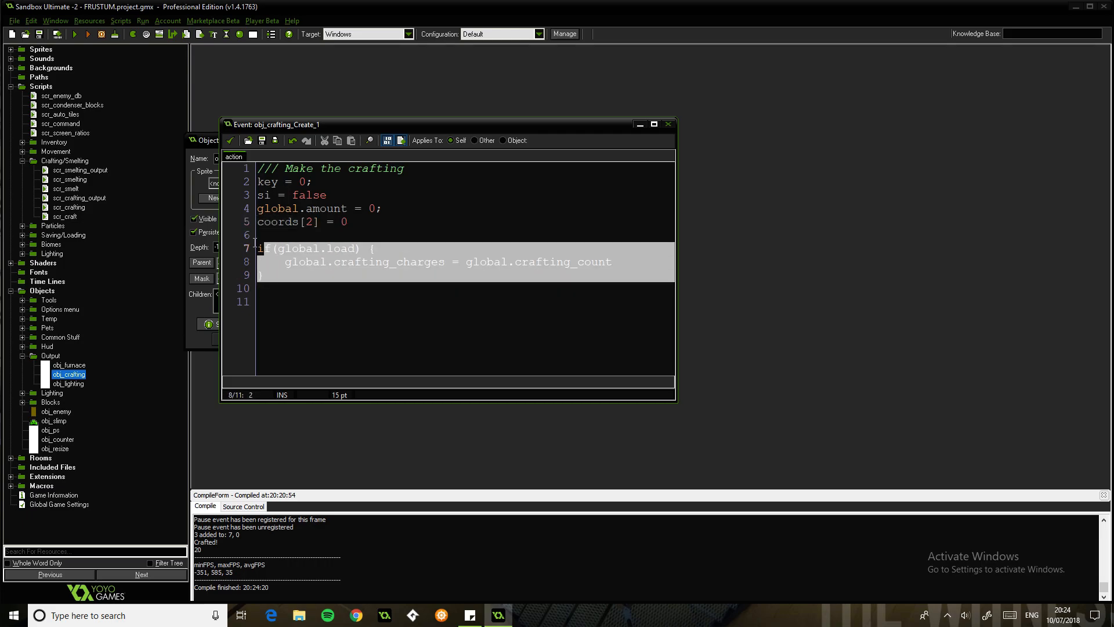
pyautogui.click(286, 263)
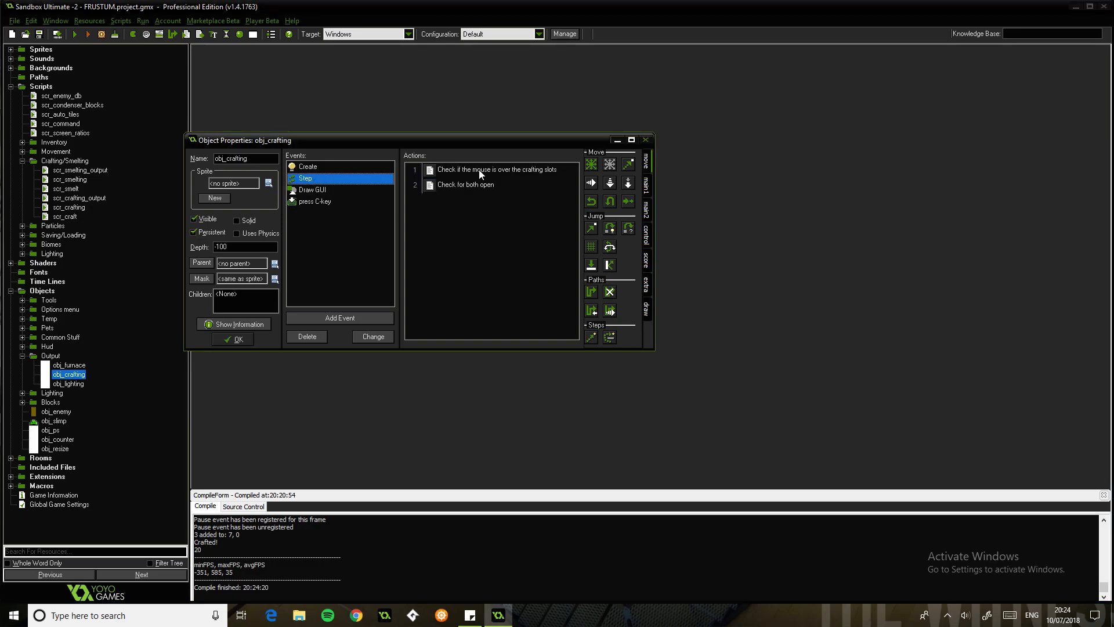
# Open the 'Check if the mouse is over the crafting slots' Step code.
pyautogui.doubleClick(496, 169)
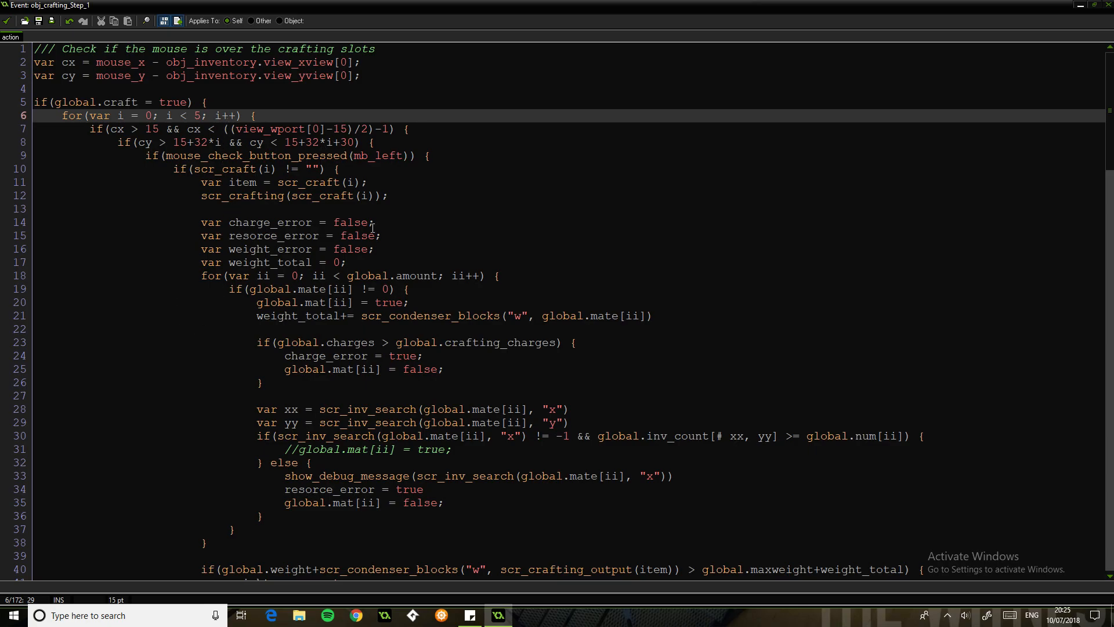
pyautogui.moveTo(382, 523)
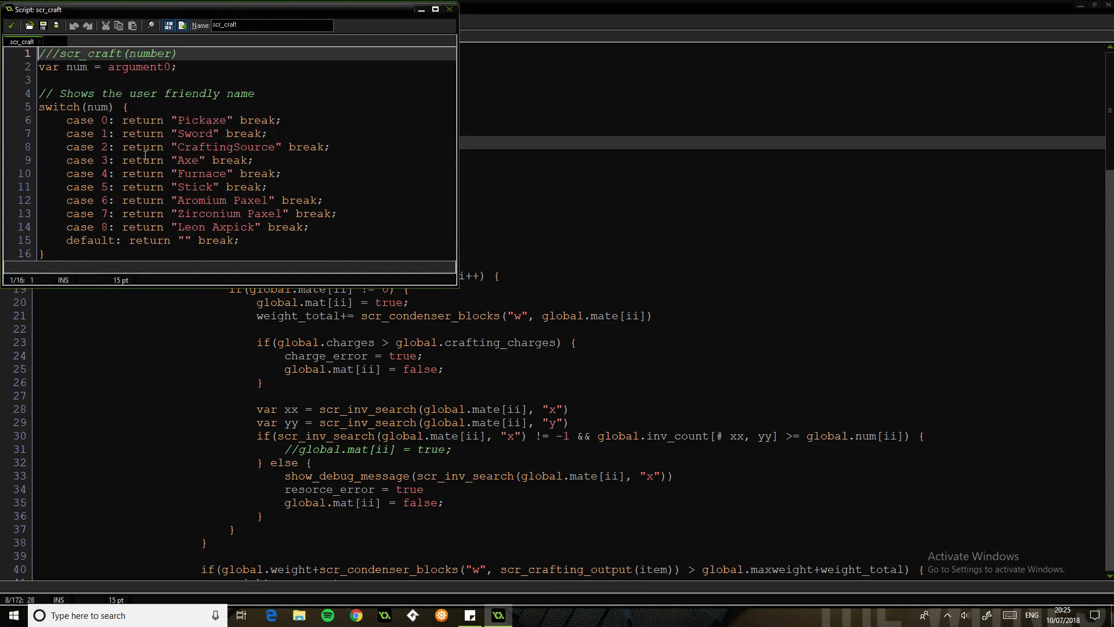
# Place scr_craft beside the Step code and highlight its recipe name cases, then maximize scr_crafting.
pyautogui.click(169, 134)
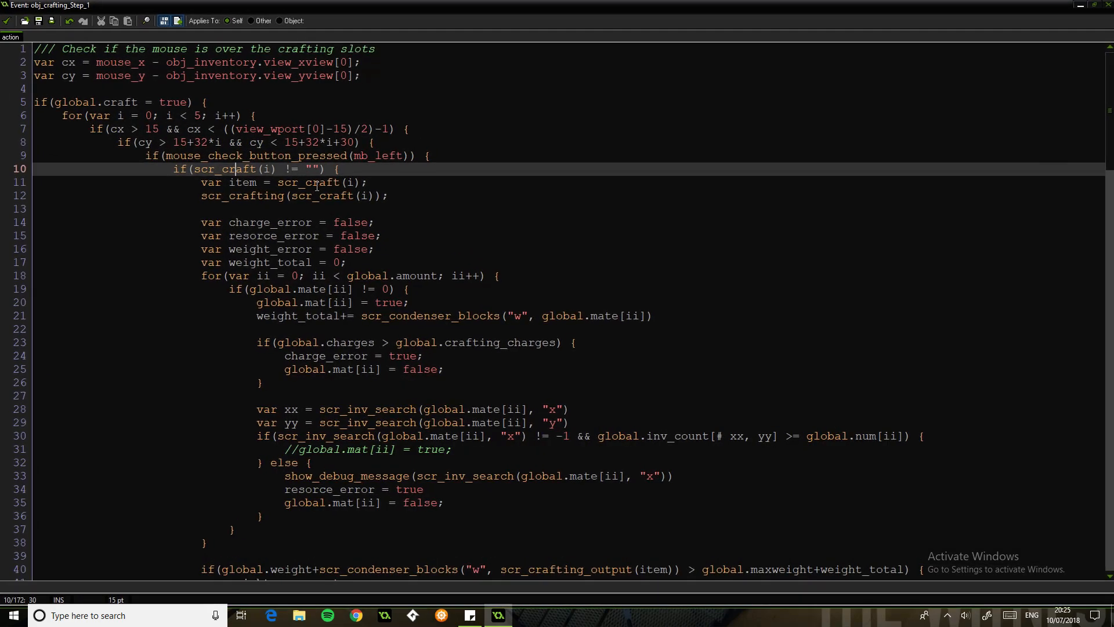
pyautogui.moveTo(191, 170); pyautogui.dragTo(325, 169)
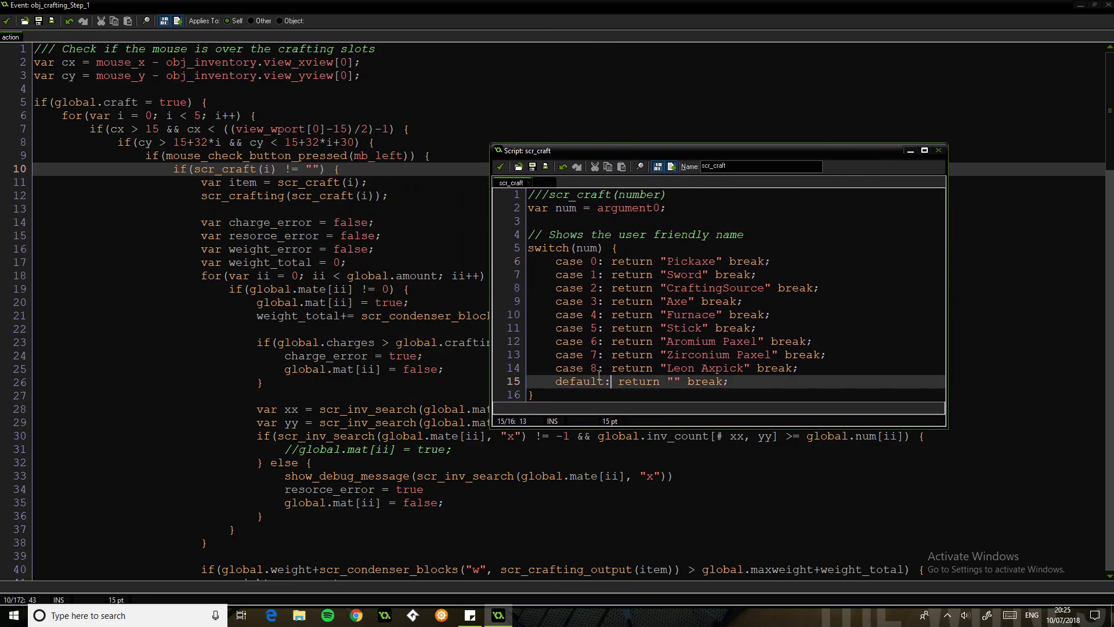
pyautogui.moveTo(556, 261); pyautogui.dragTo(798, 368)
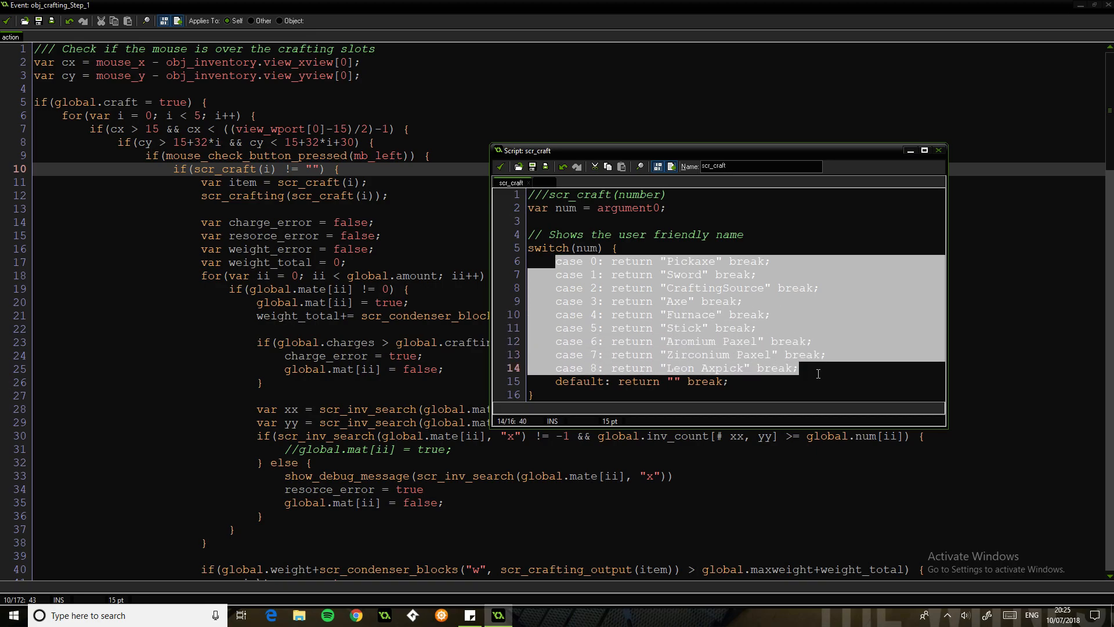
pyautogui.click(850, 371)
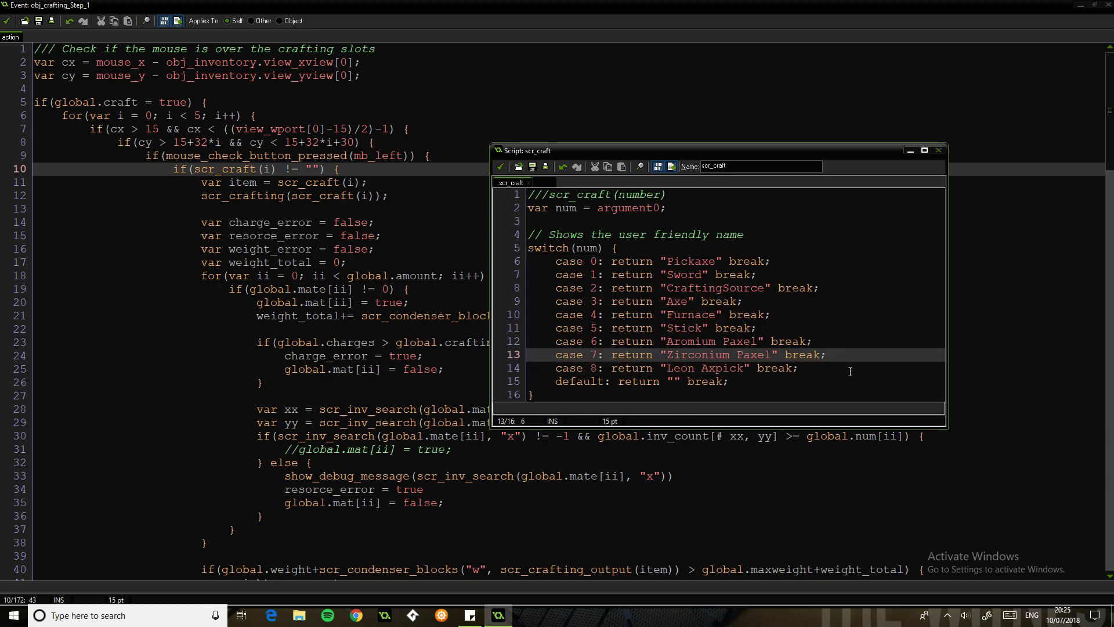
pyautogui.doubleClick(690, 261)
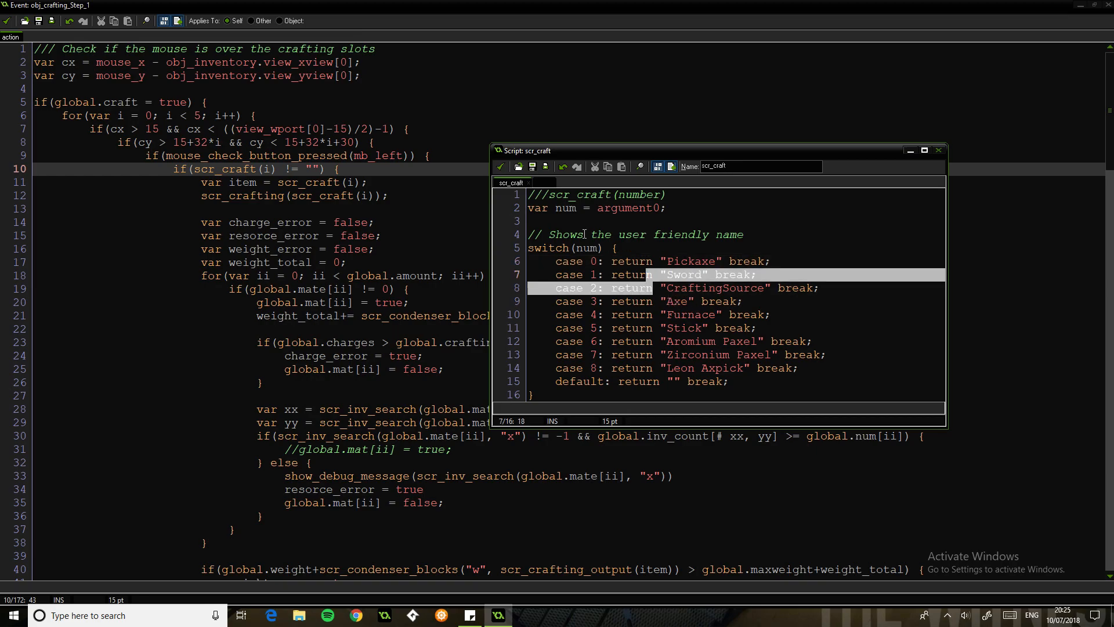
pyautogui.click(602, 247)
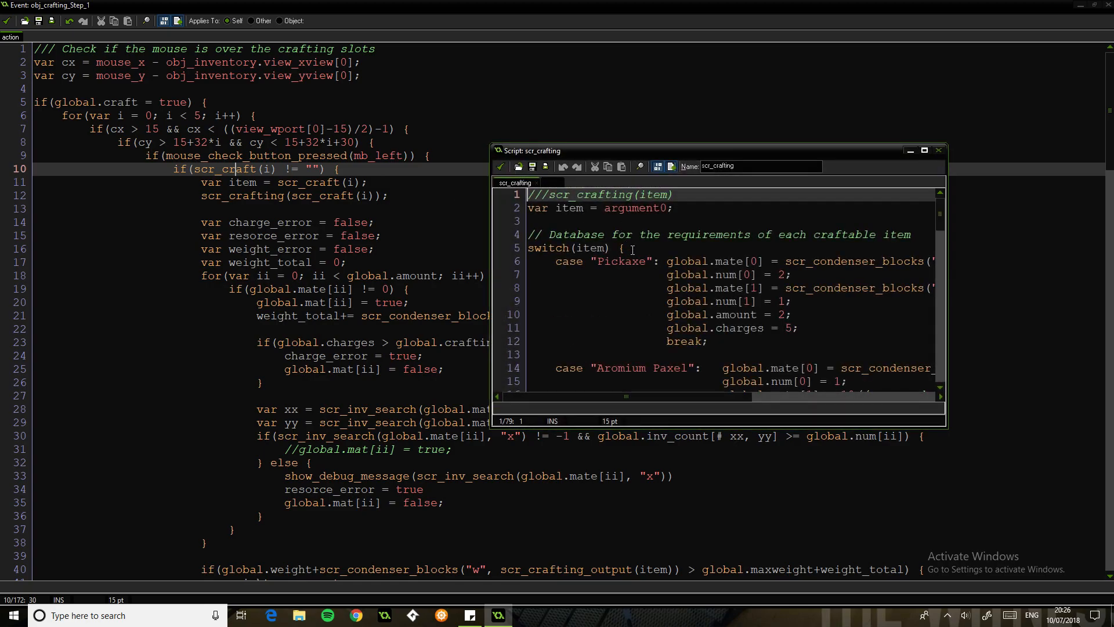
pyautogui.click(924, 150)
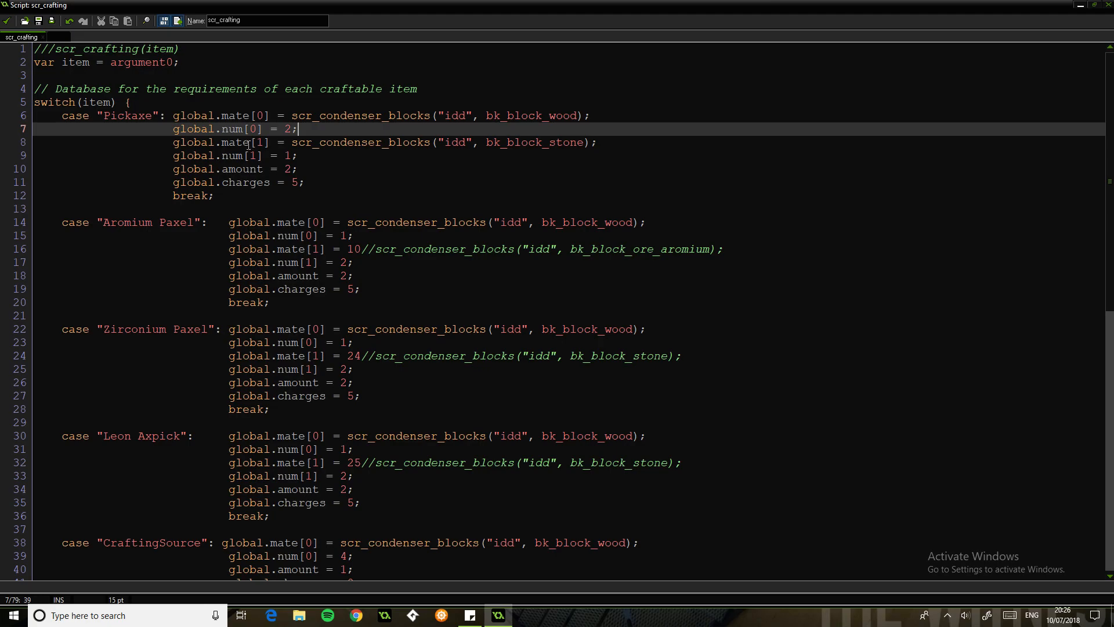
# Highlight the stone block lookup in the Pickaxe recipe before closing scr_crafting.
pyautogui.click(291, 141)
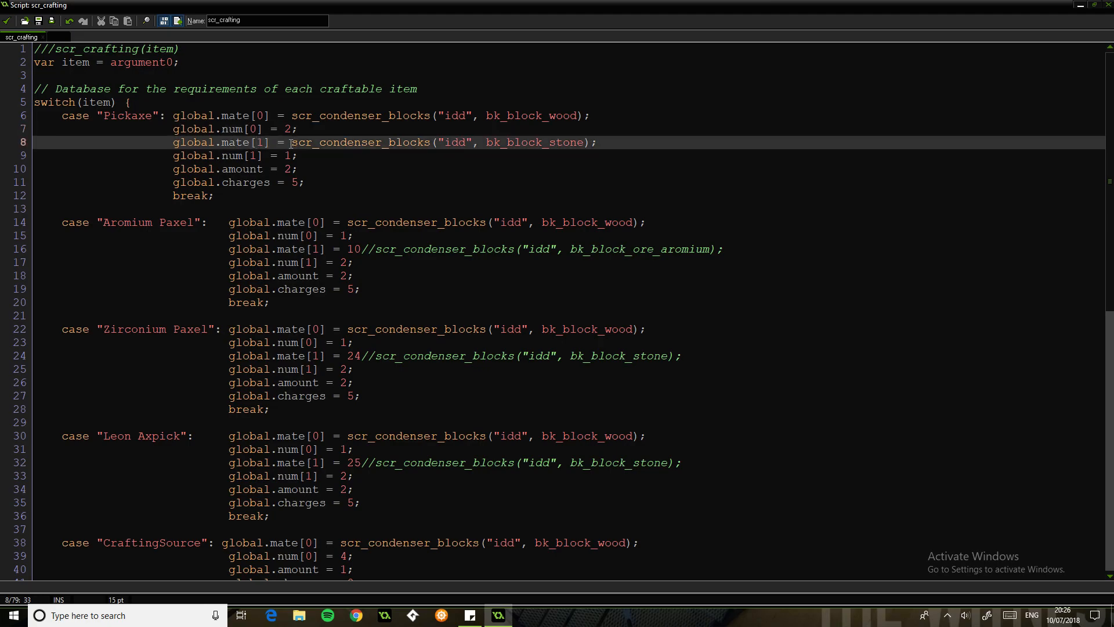
pyautogui.moveTo(290, 142); pyautogui.dragTo(596, 142)
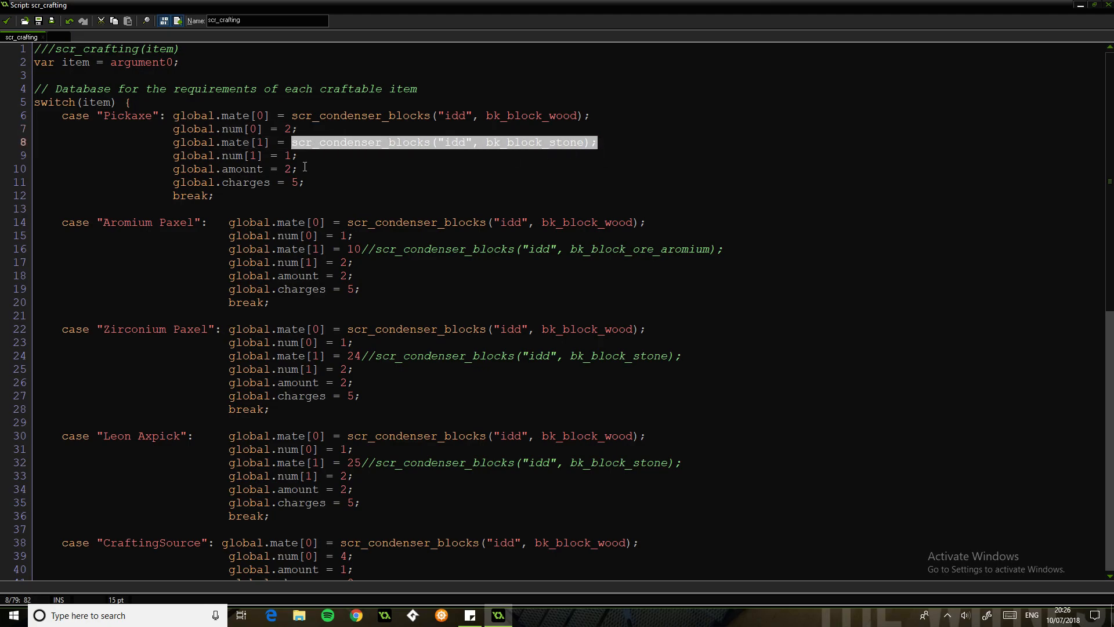
pyautogui.click(300, 156)
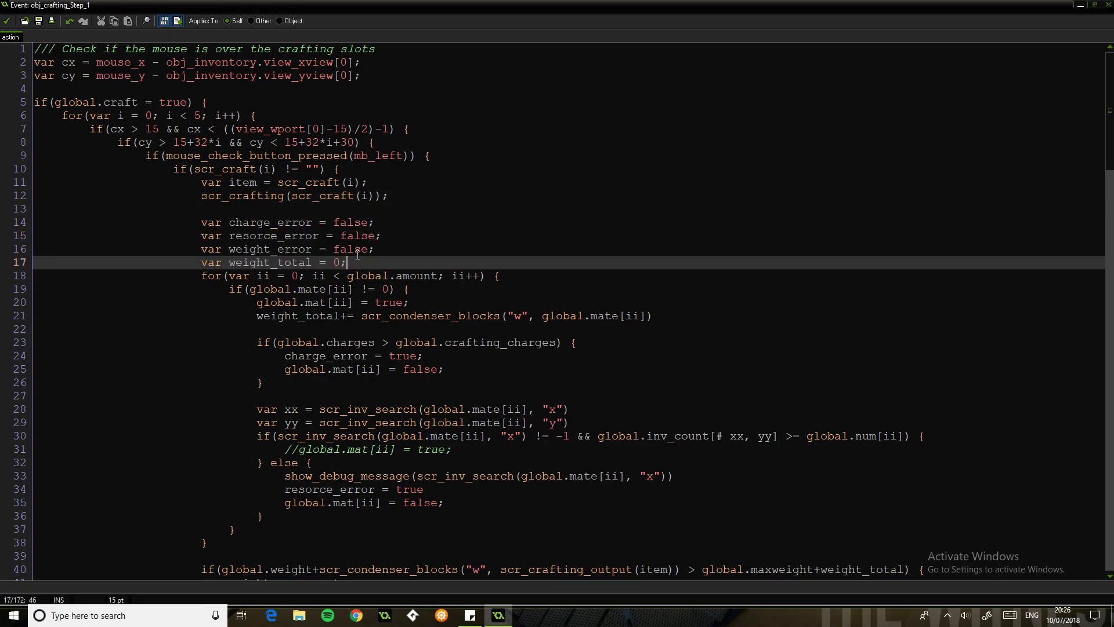
pyautogui.scroll(-3)
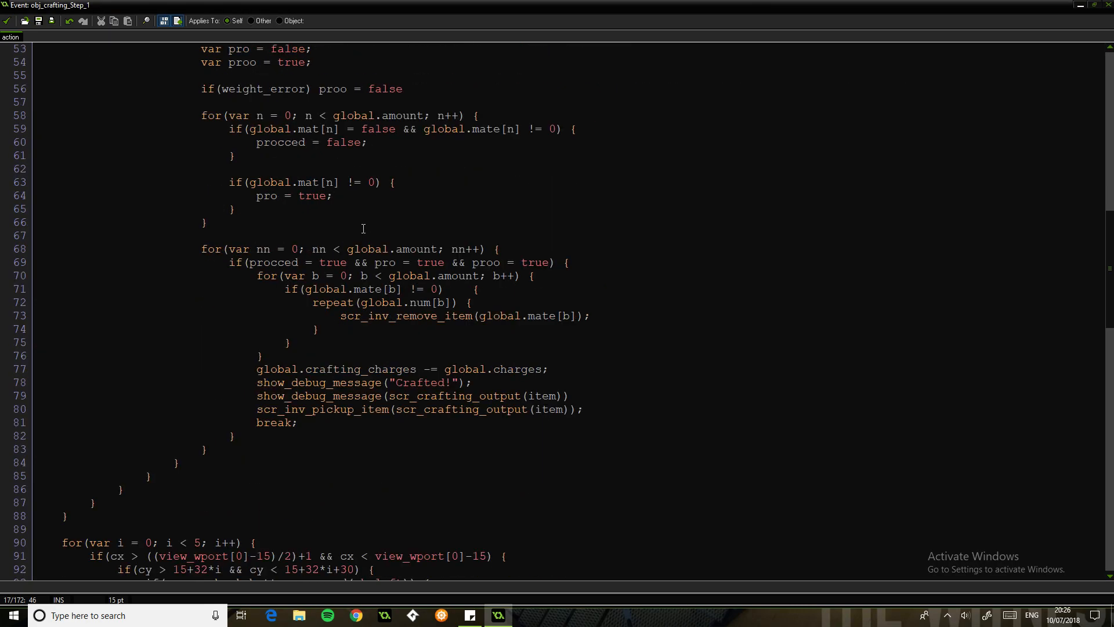
pyautogui.scroll(-3)
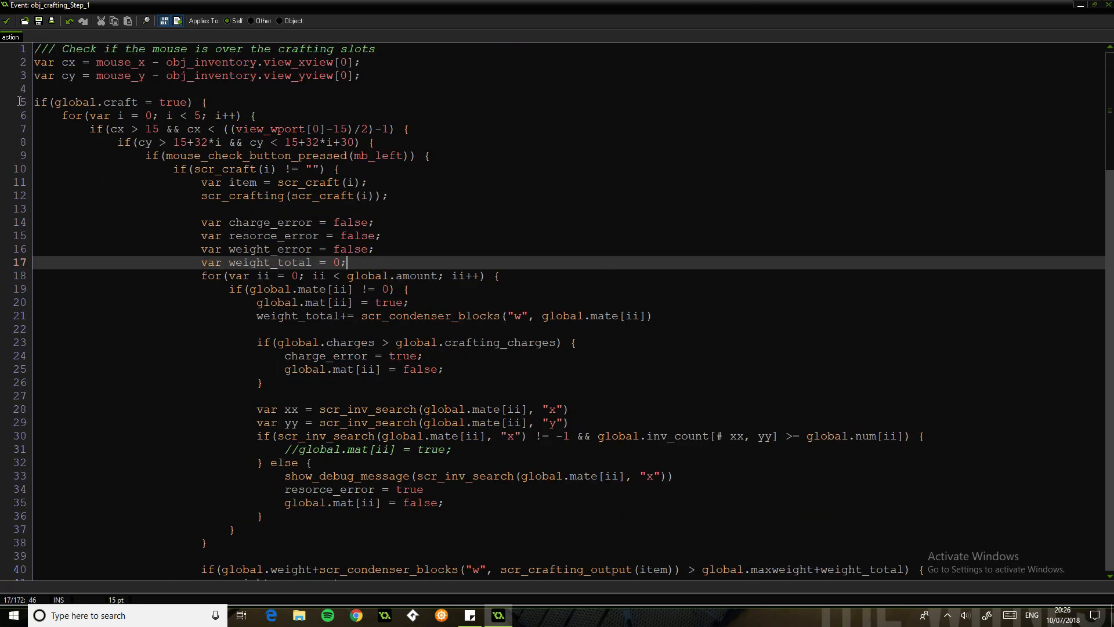
pyautogui.scroll(-3)
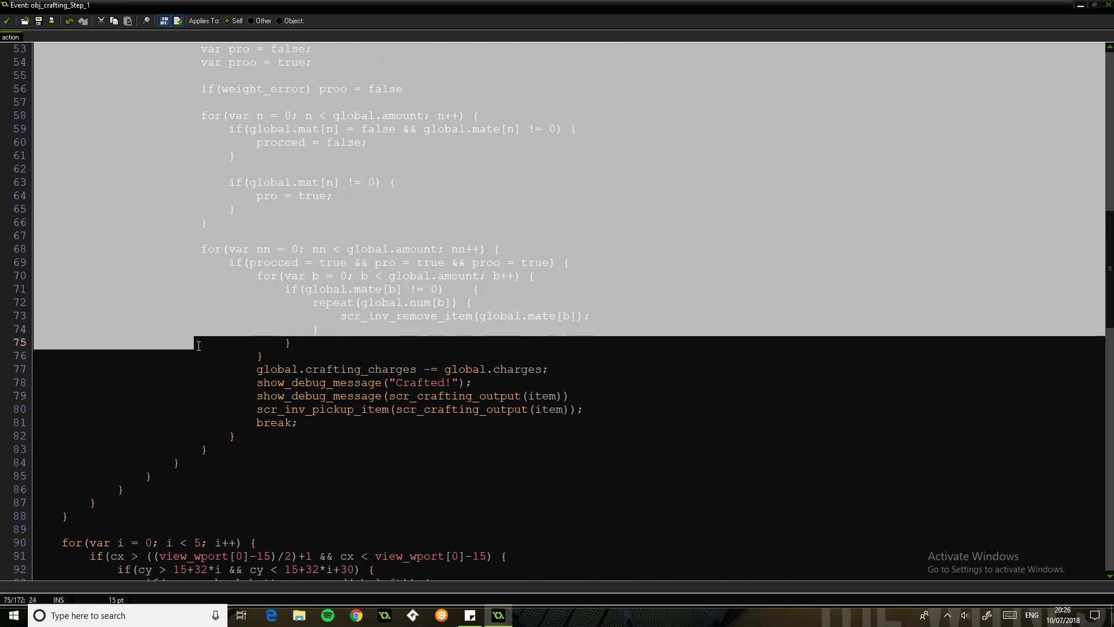
pyautogui.scroll(-3)
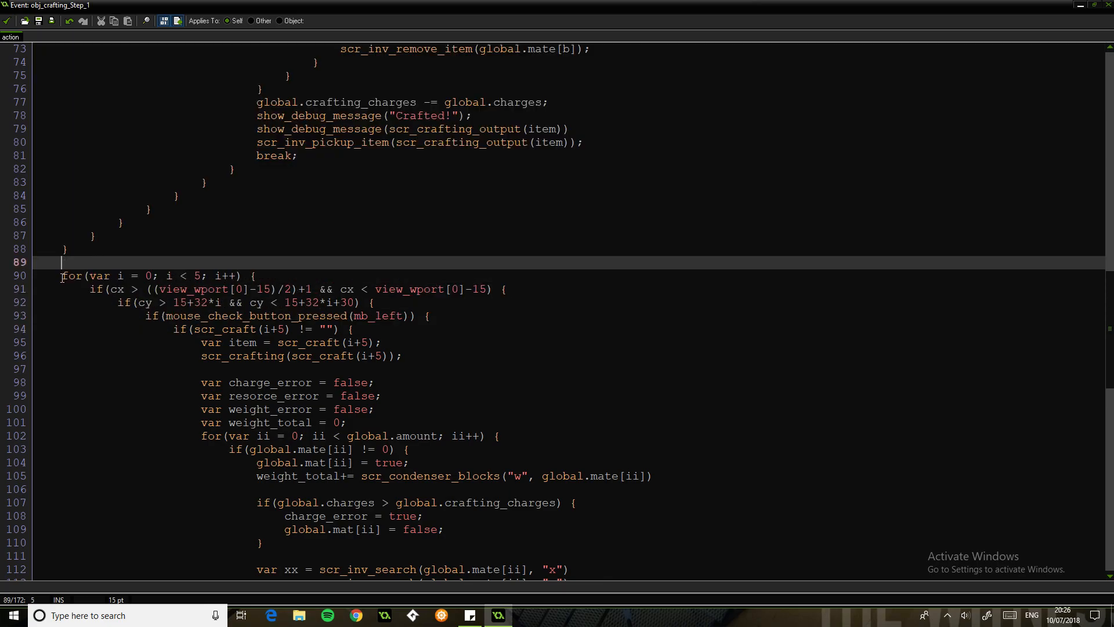
pyautogui.scroll(-3)
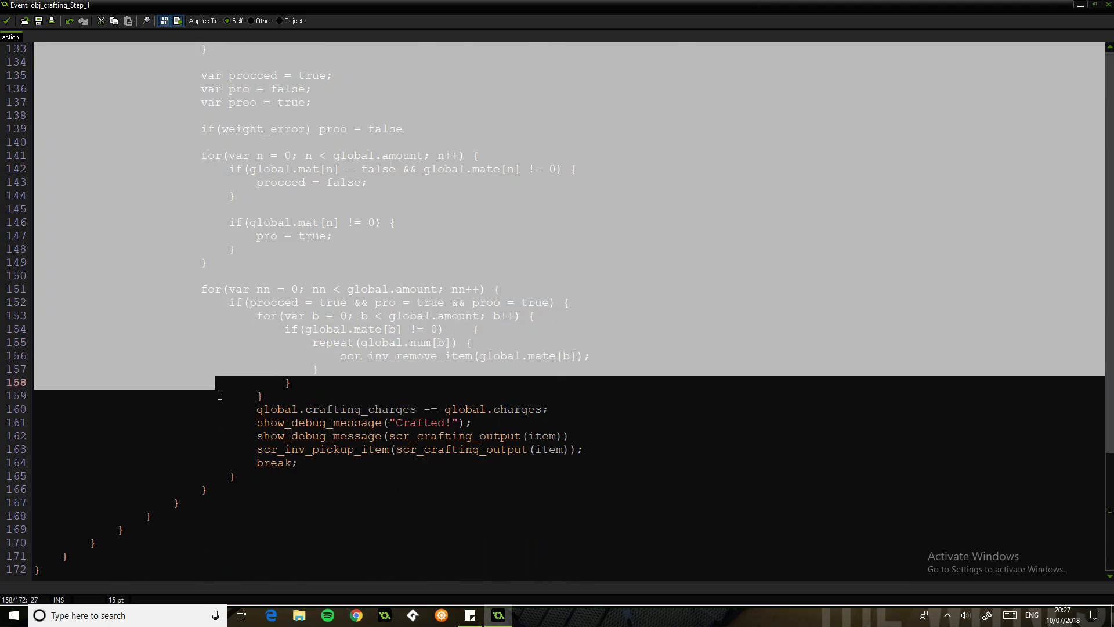
pyautogui.click(283, 462)
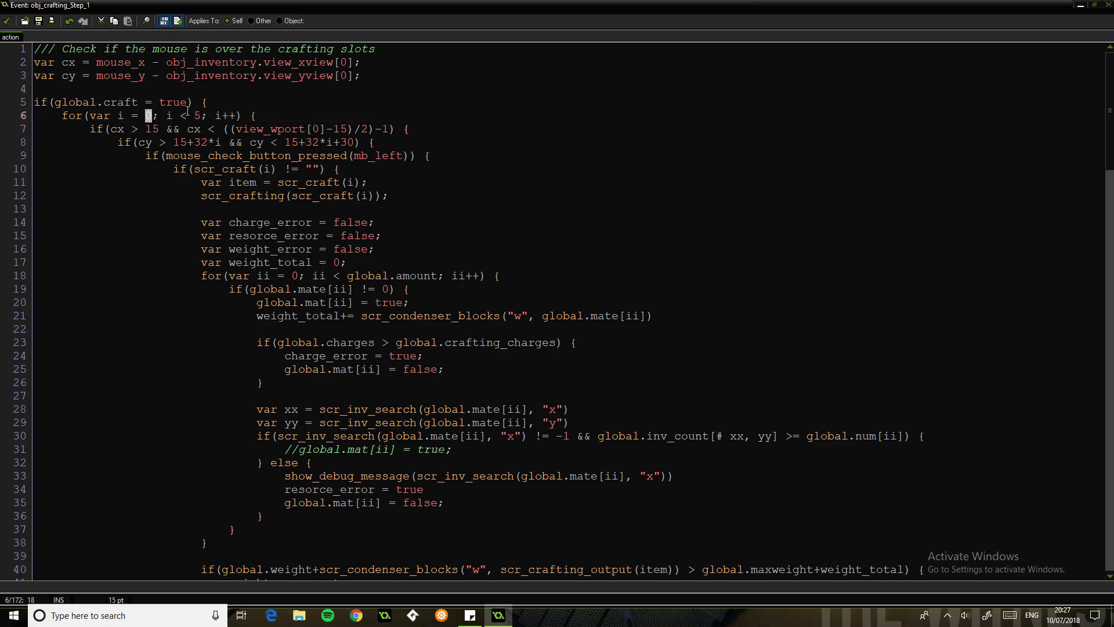
pyautogui.scroll(-3)
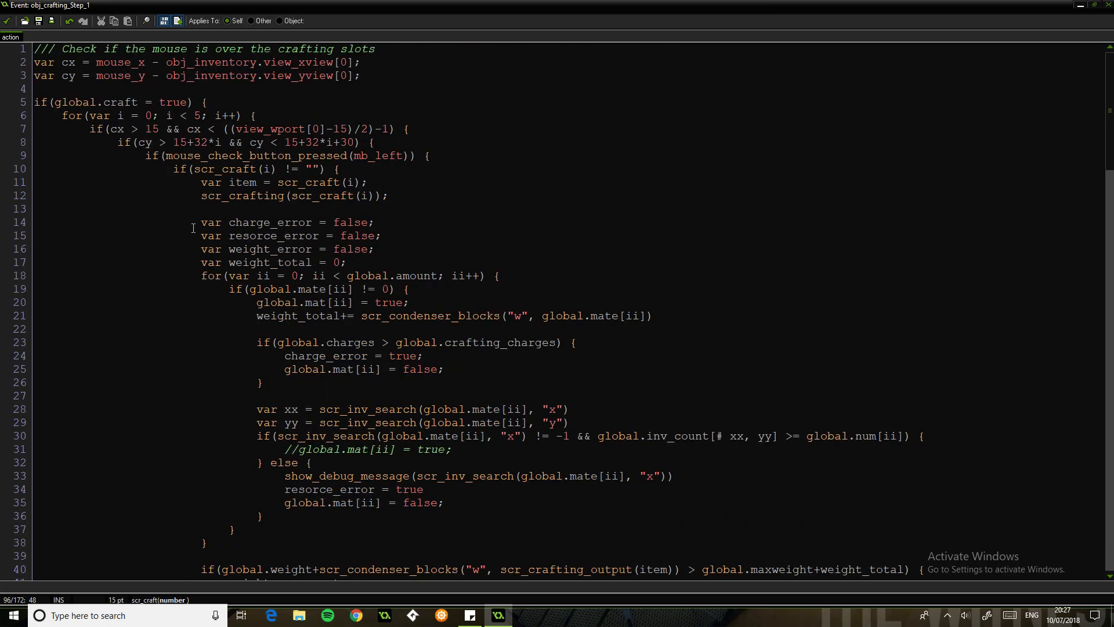
pyautogui.click(255, 221)
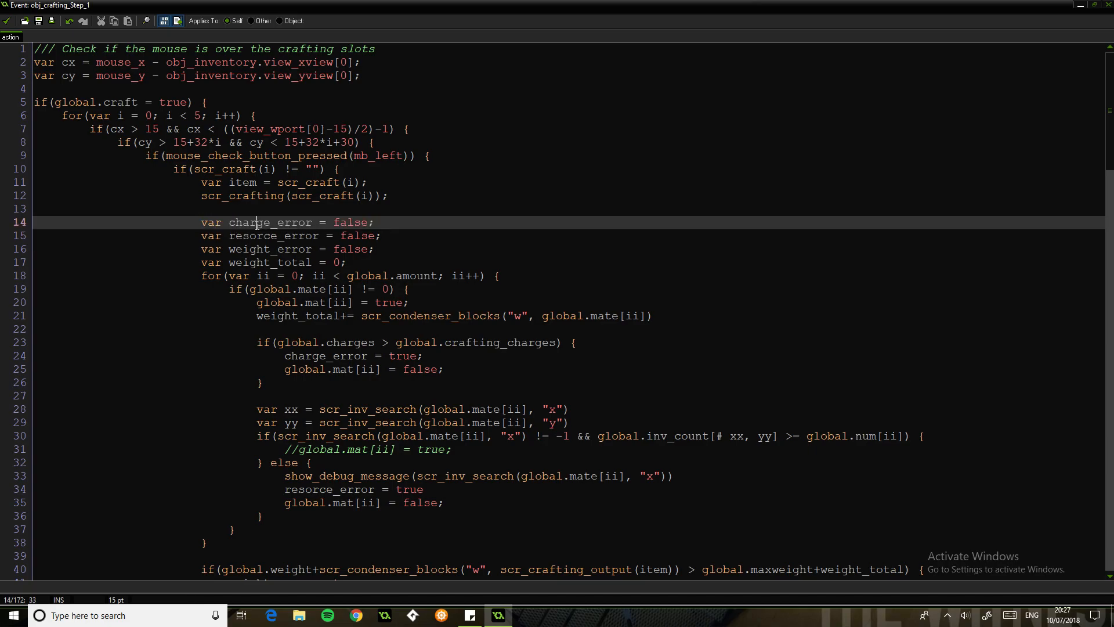
pyautogui.doubleClick(271, 248)
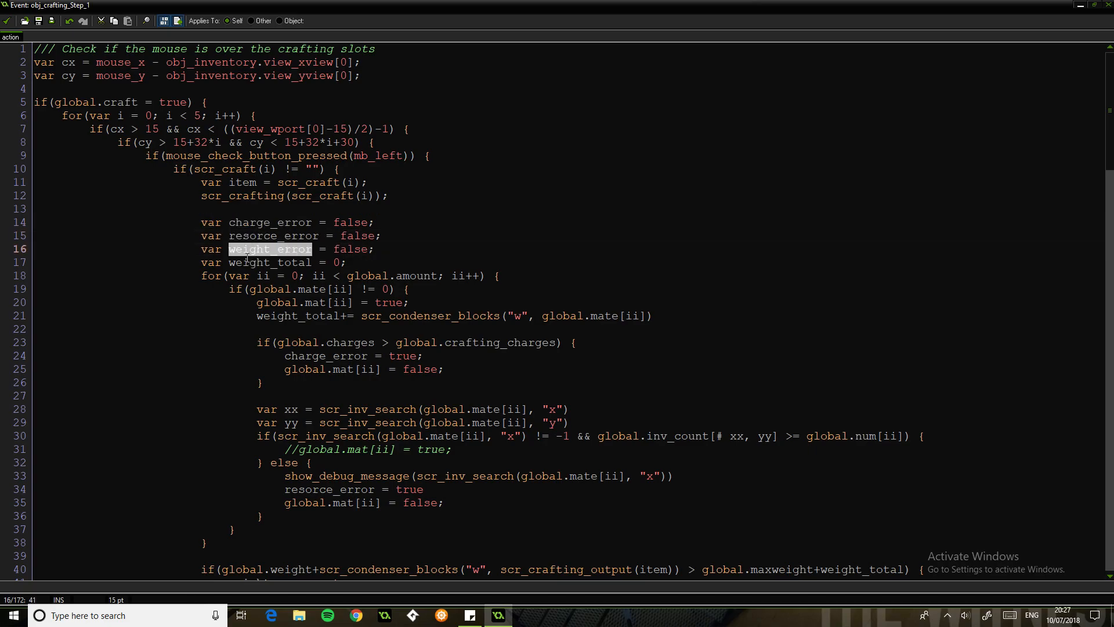
pyautogui.click(248, 262)
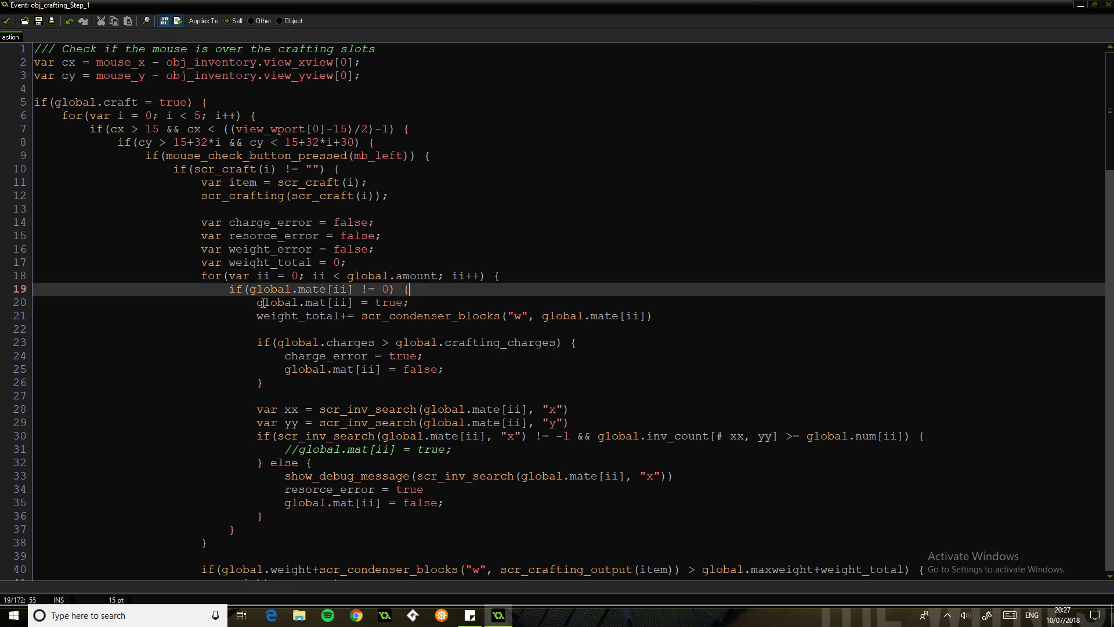
pyautogui.click(409, 301)
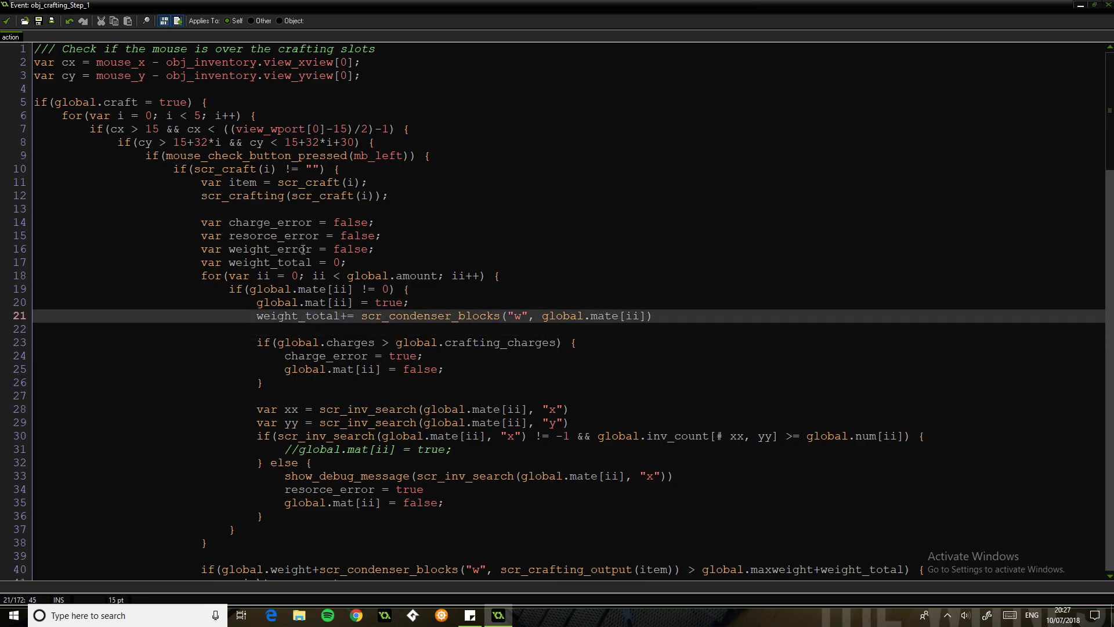
pyautogui.click(348, 263)
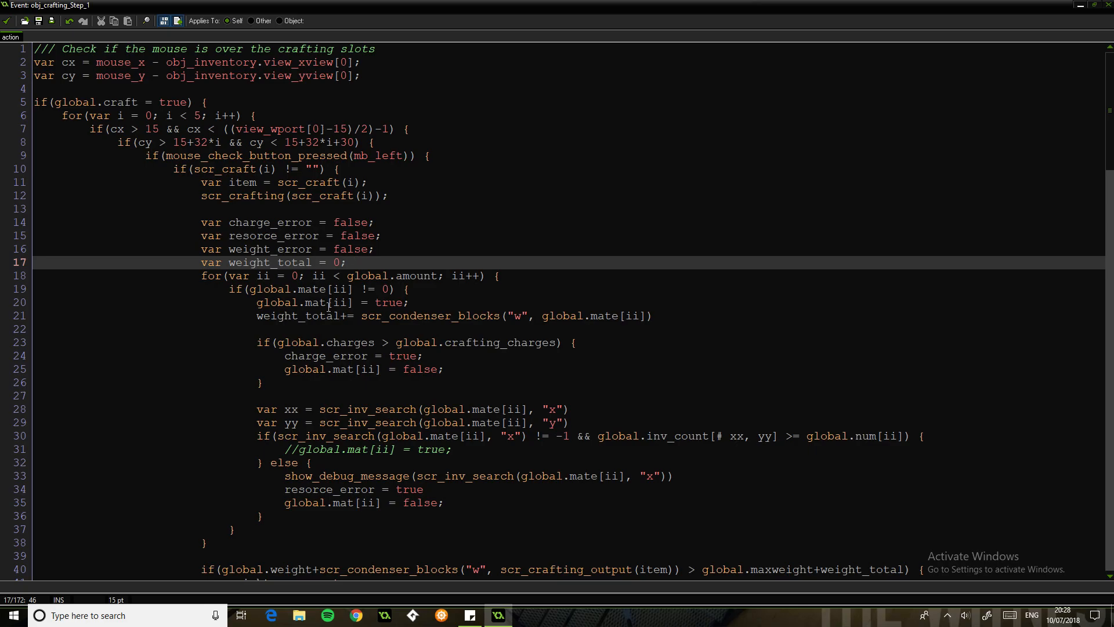
pyautogui.scroll(-3)
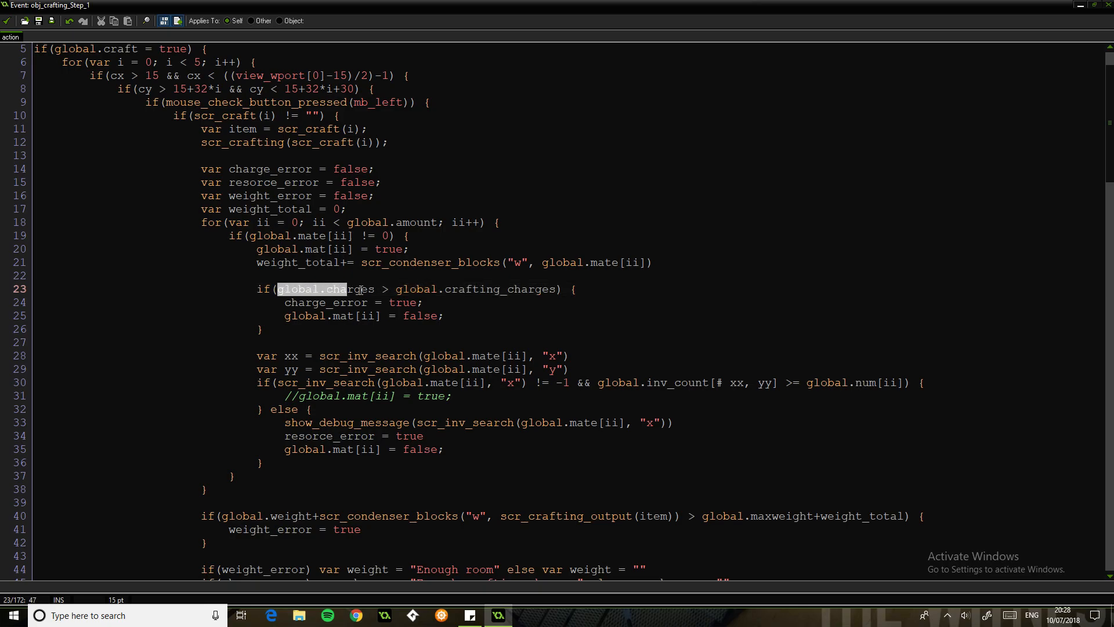
pyautogui.doubleClick(441, 289)
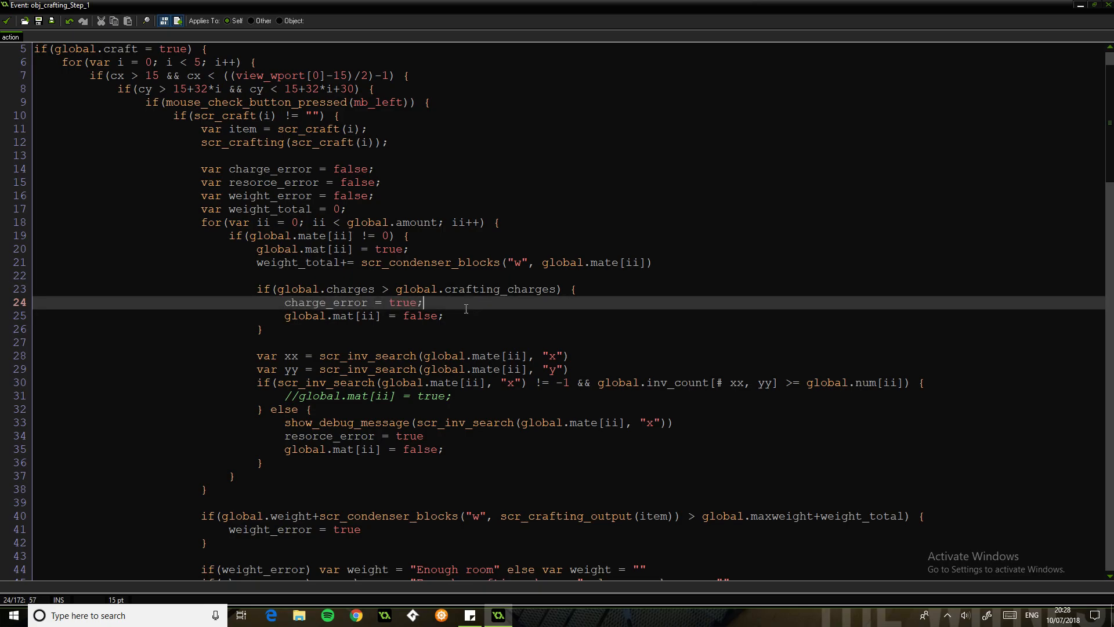
pyautogui.tripleClick(364, 316)
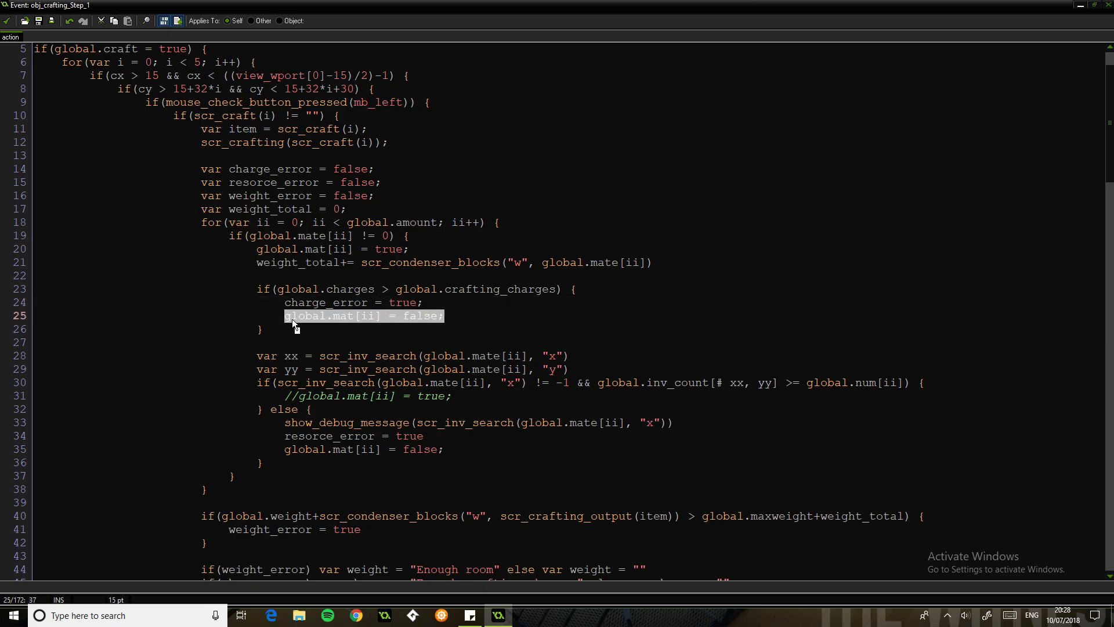
pyautogui.doubleClick(367, 316)
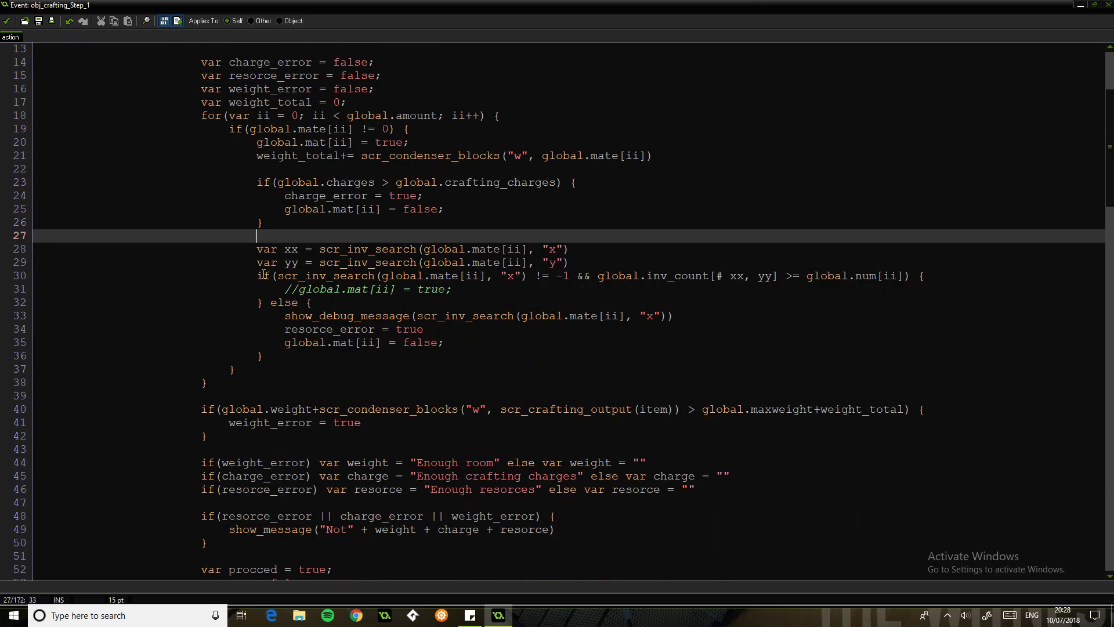
pyautogui.moveTo(255, 248); pyautogui.dragTo(300, 263)
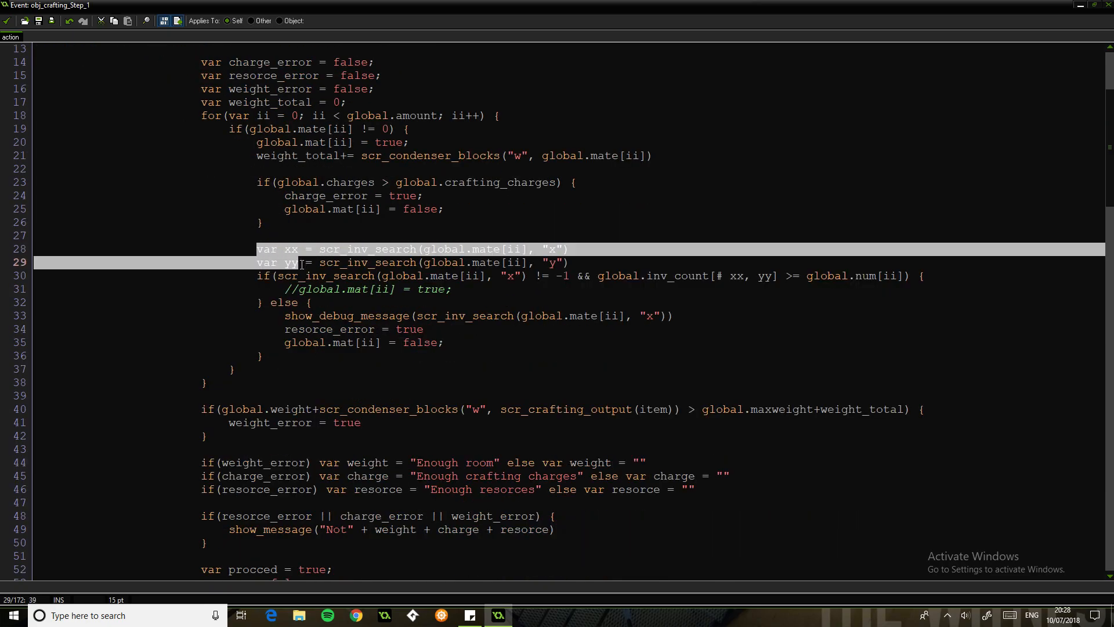
pyautogui.click(571, 263)
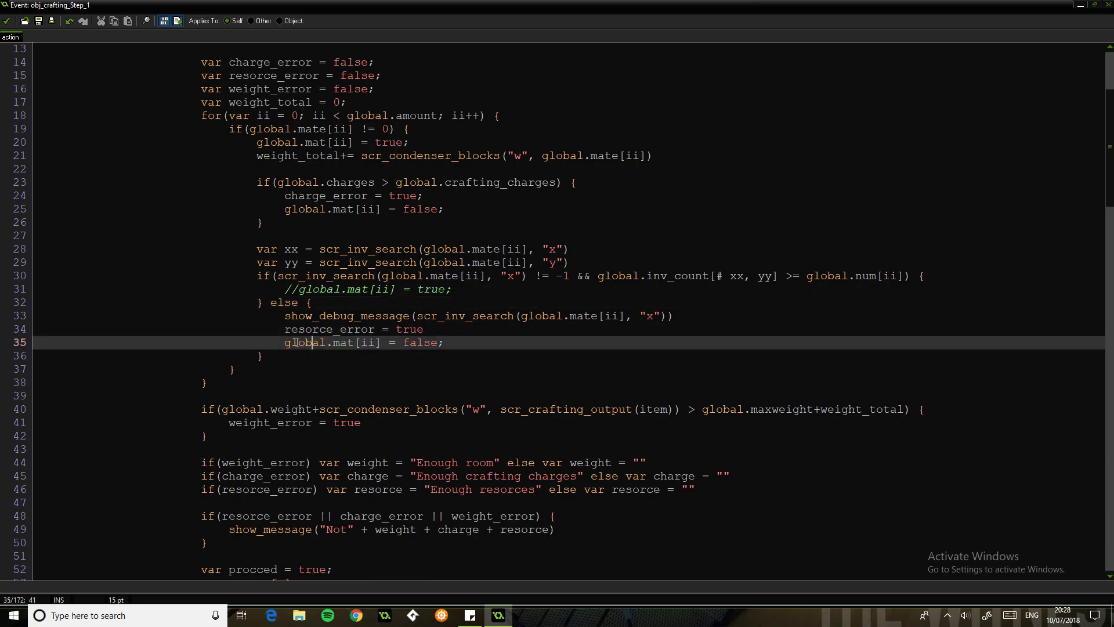
pyautogui.click(333, 353)
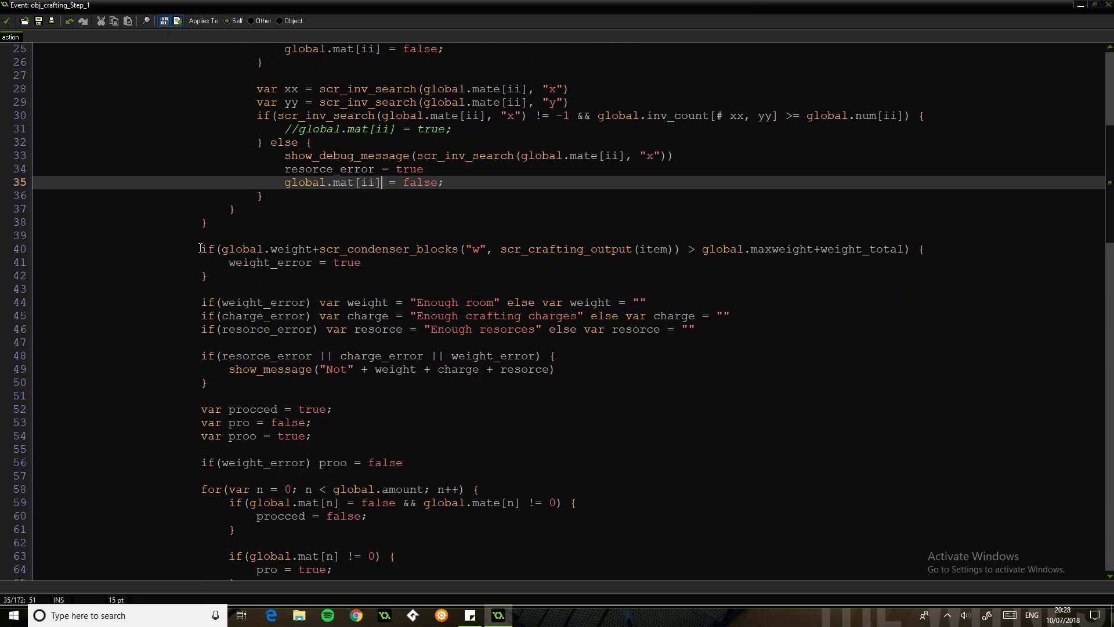
pyautogui.click(251, 249)
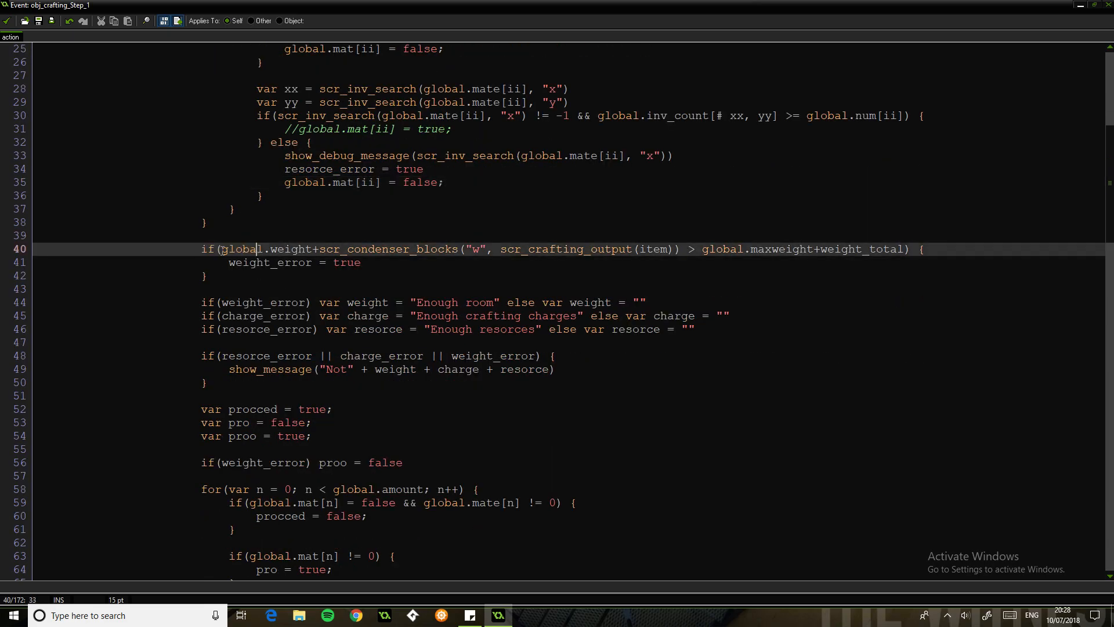
pyautogui.click(320, 249)
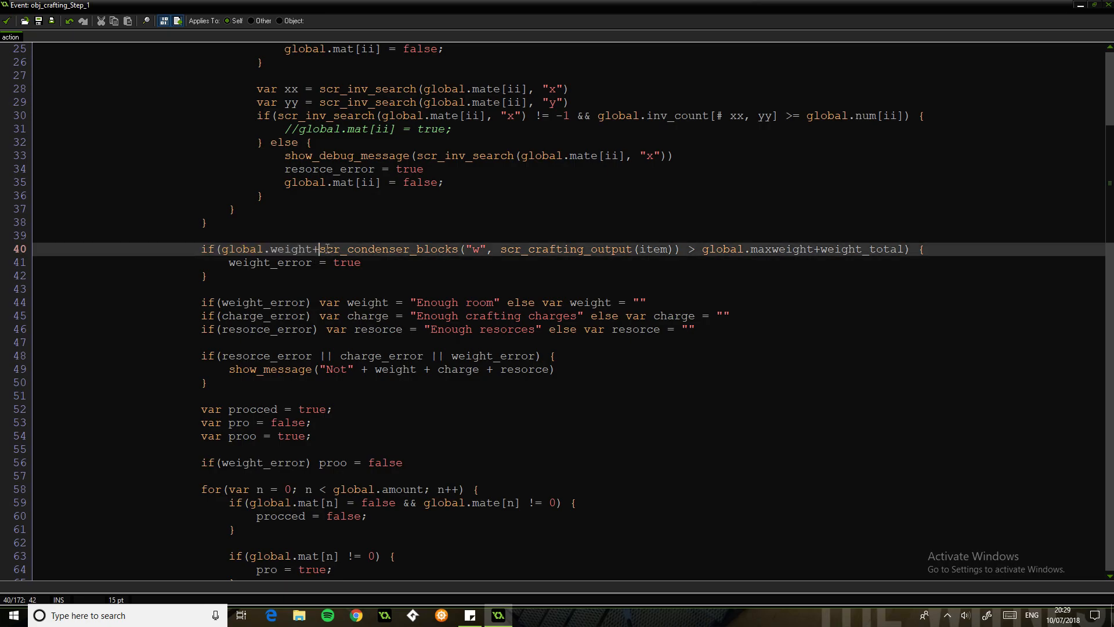
pyautogui.moveTo(320, 248); pyautogui.dragTo(680, 248)
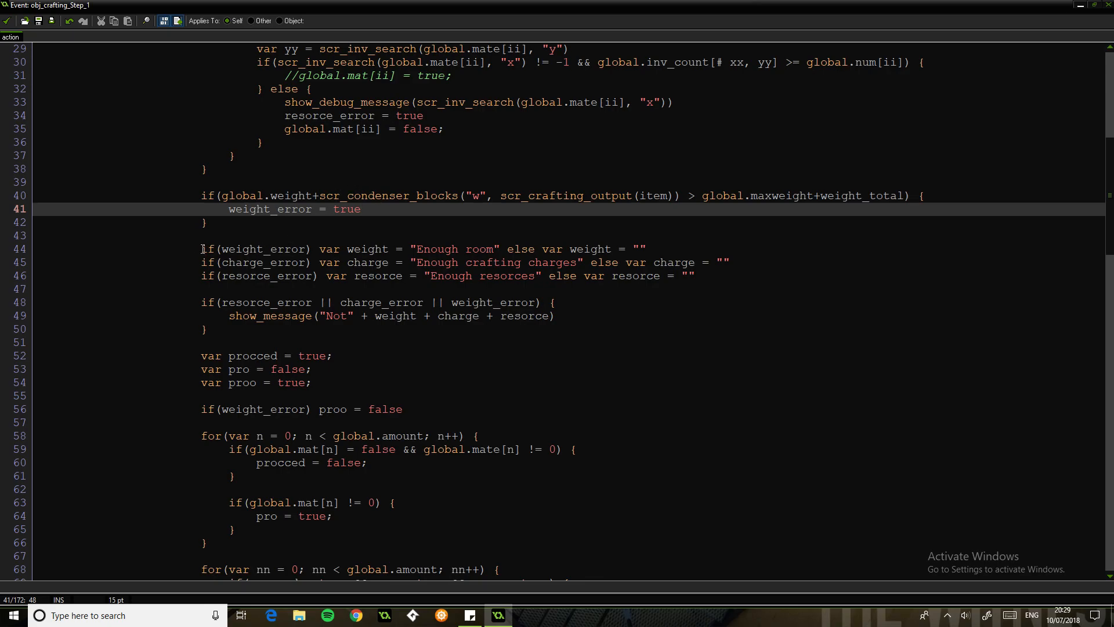
pyautogui.moveTo(201, 248); pyautogui.dragTo(695, 276)
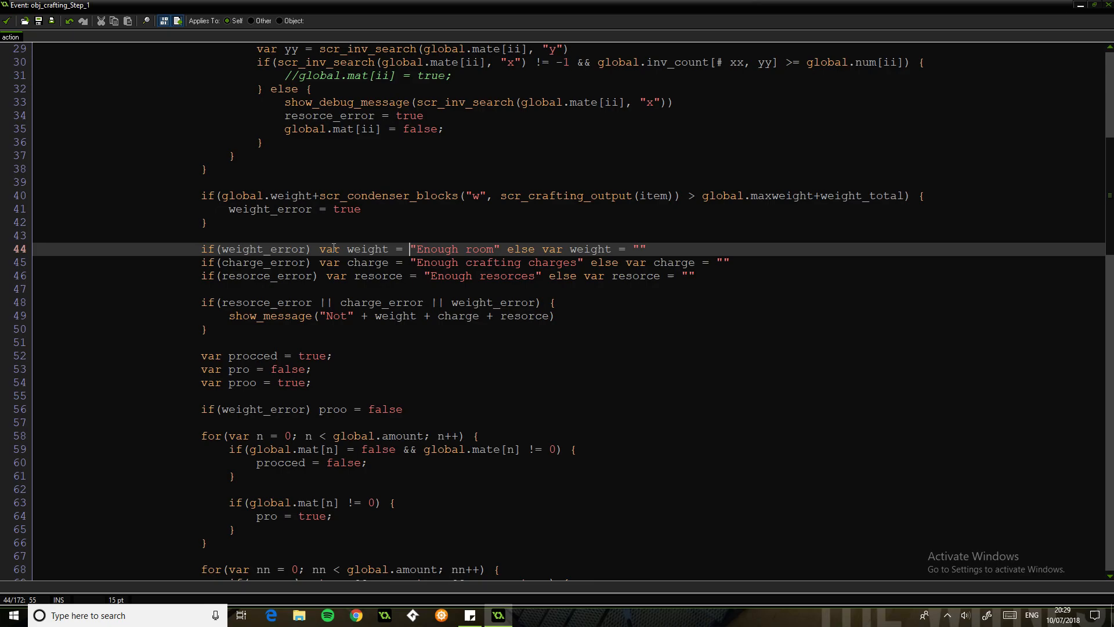
pyautogui.click(487, 248)
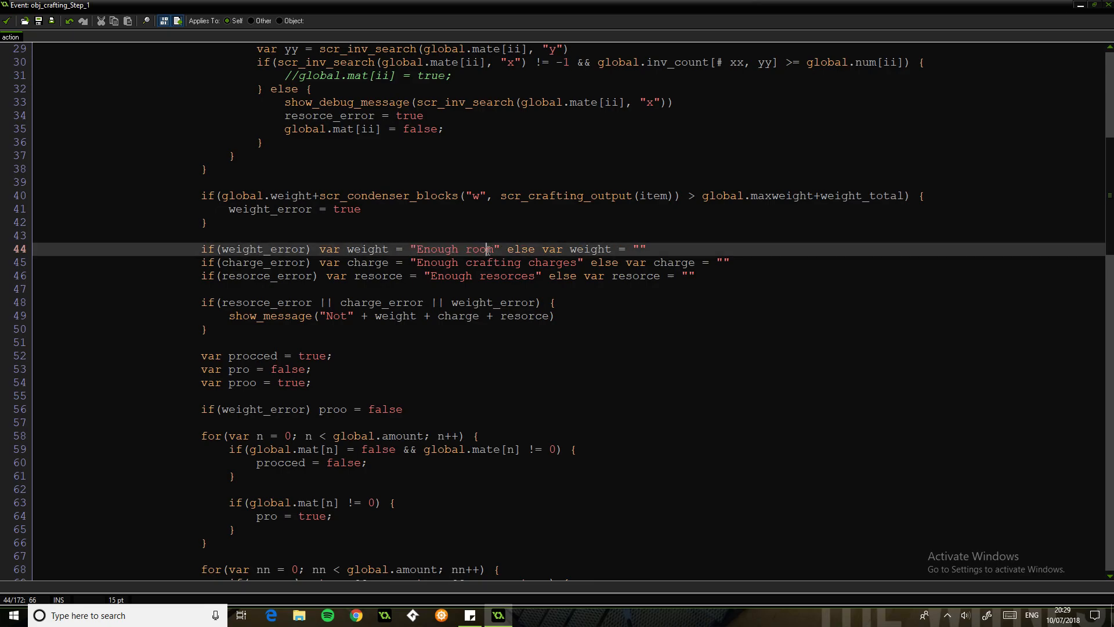
pyautogui.click(526, 262)
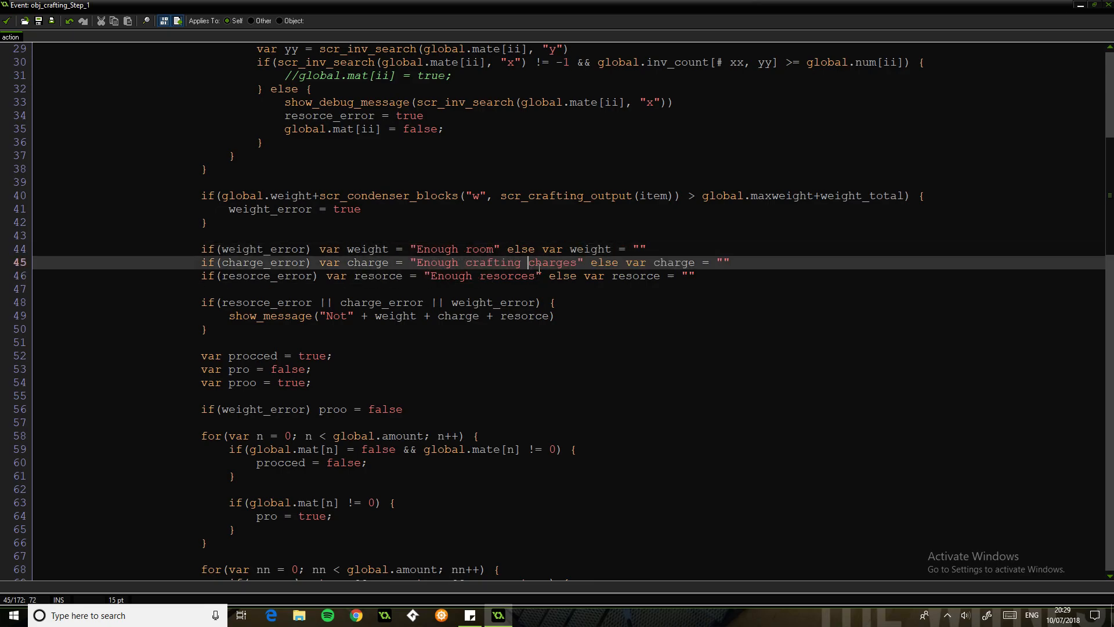
pyautogui.click(515, 276)
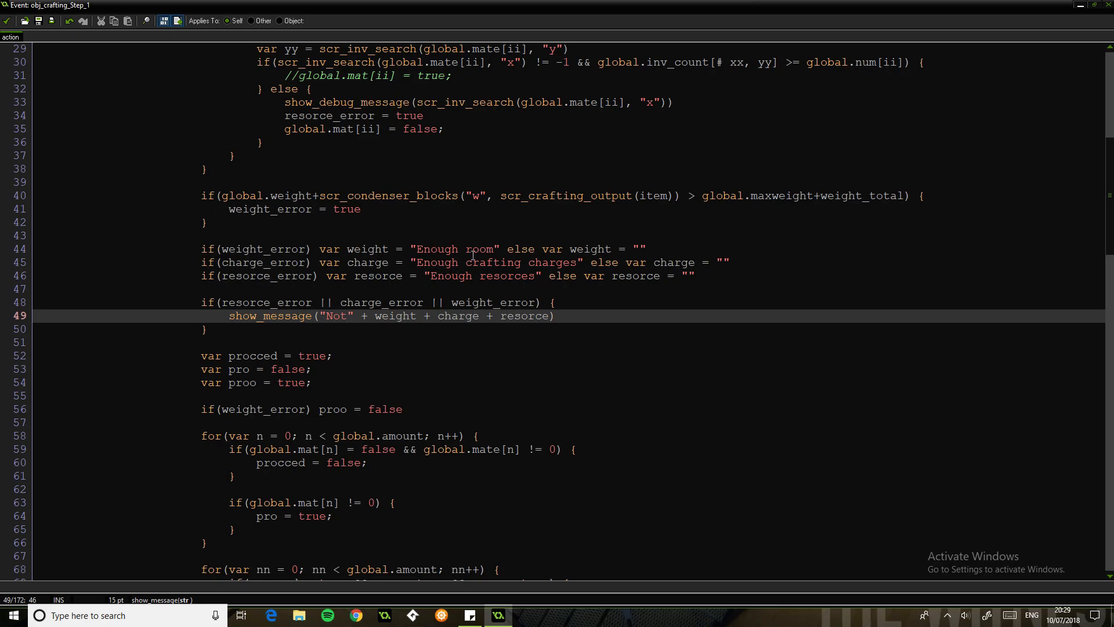
pyautogui.moveTo(478, 284)
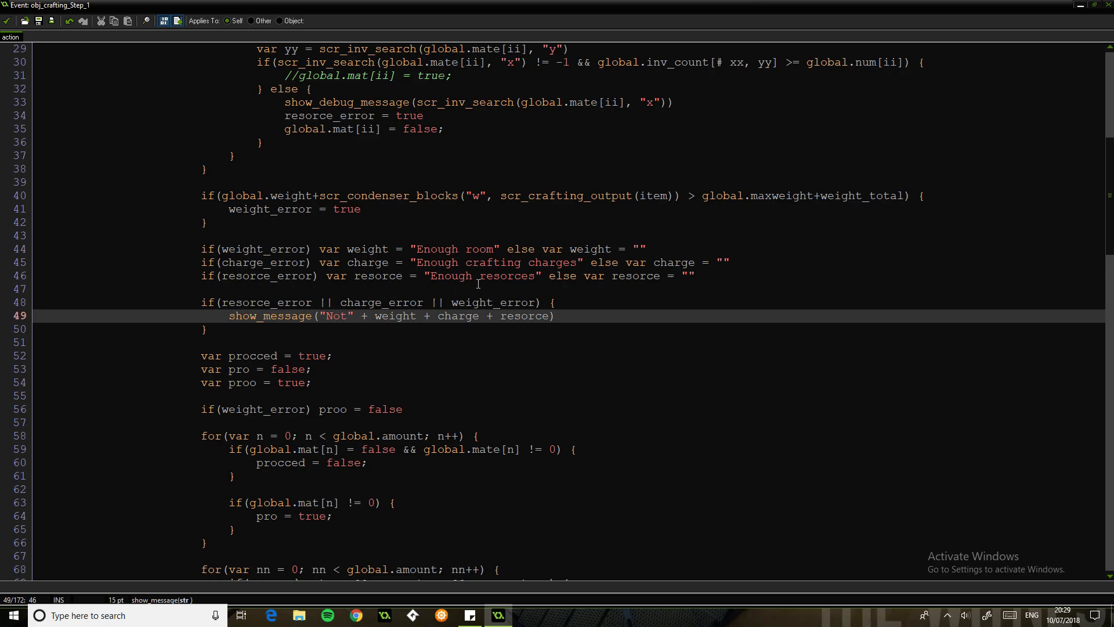
pyautogui.scroll(-3)
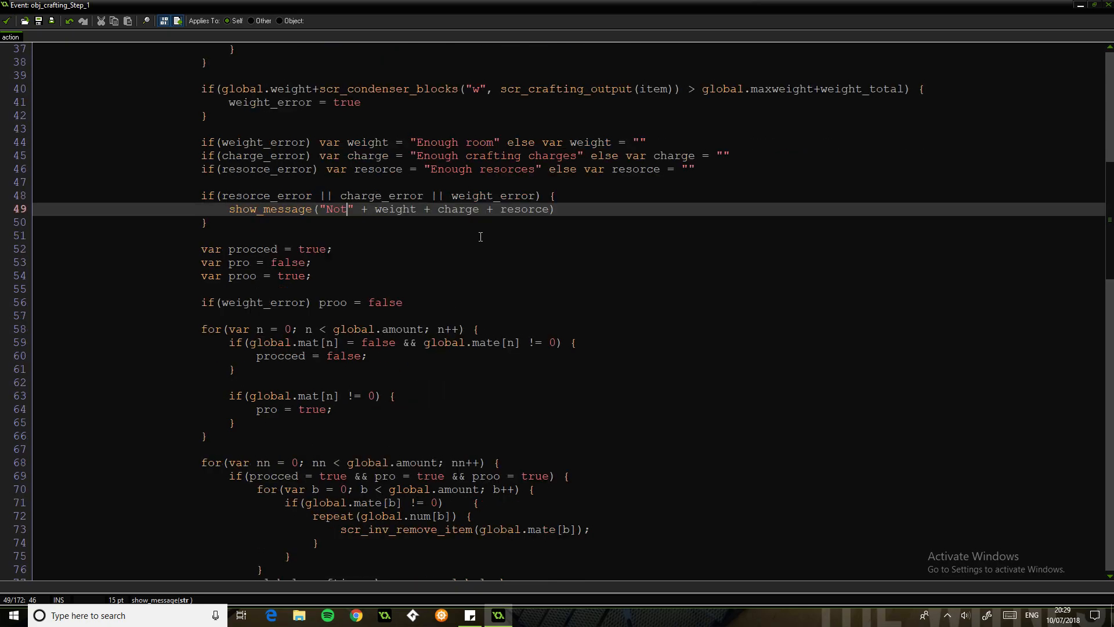
pyautogui.scroll(-3)
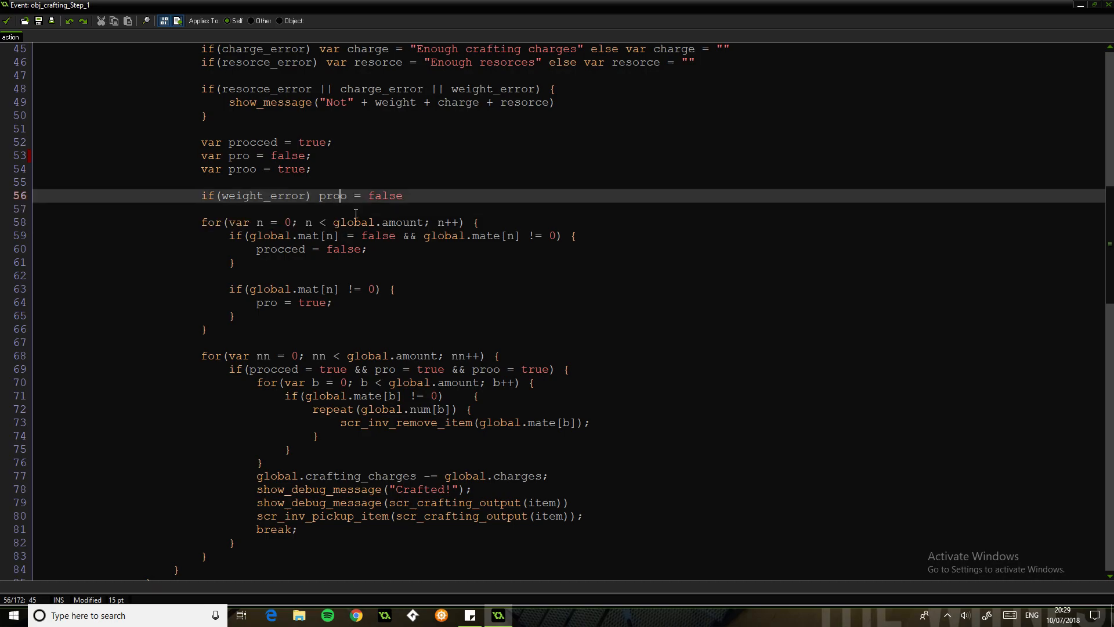
pyautogui.tripleClick(313, 195)
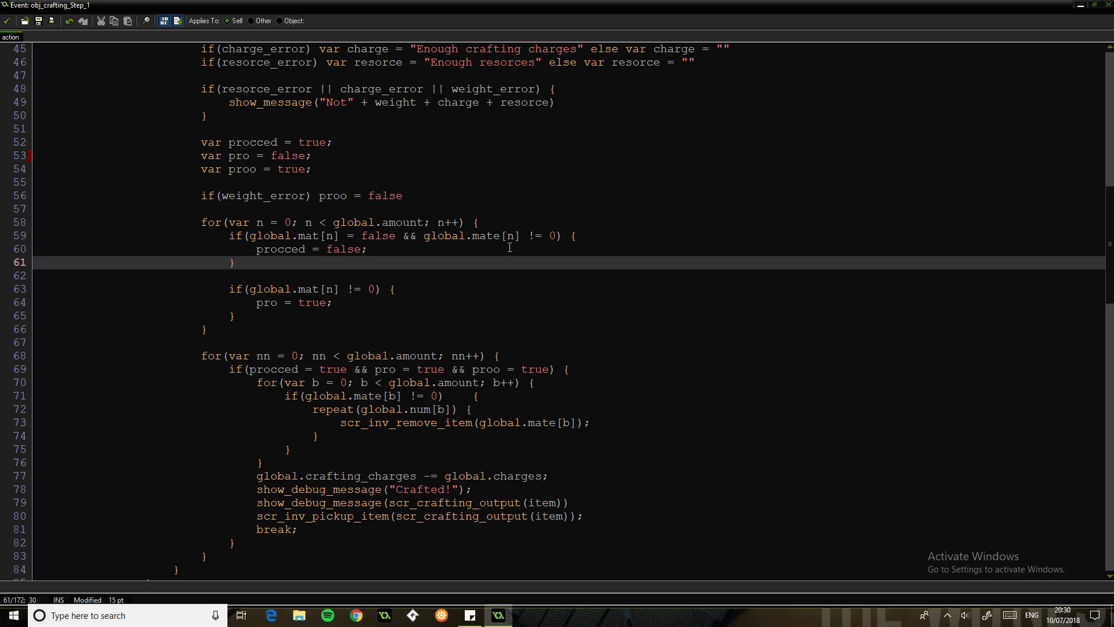
pyautogui.click(547, 235)
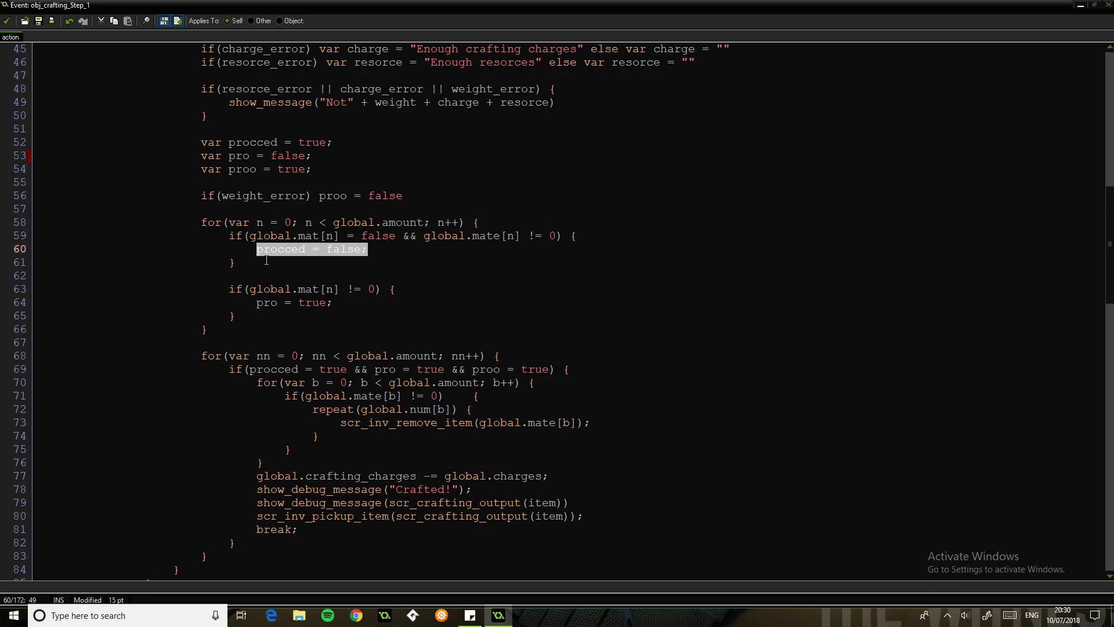
pyautogui.click(234, 262)
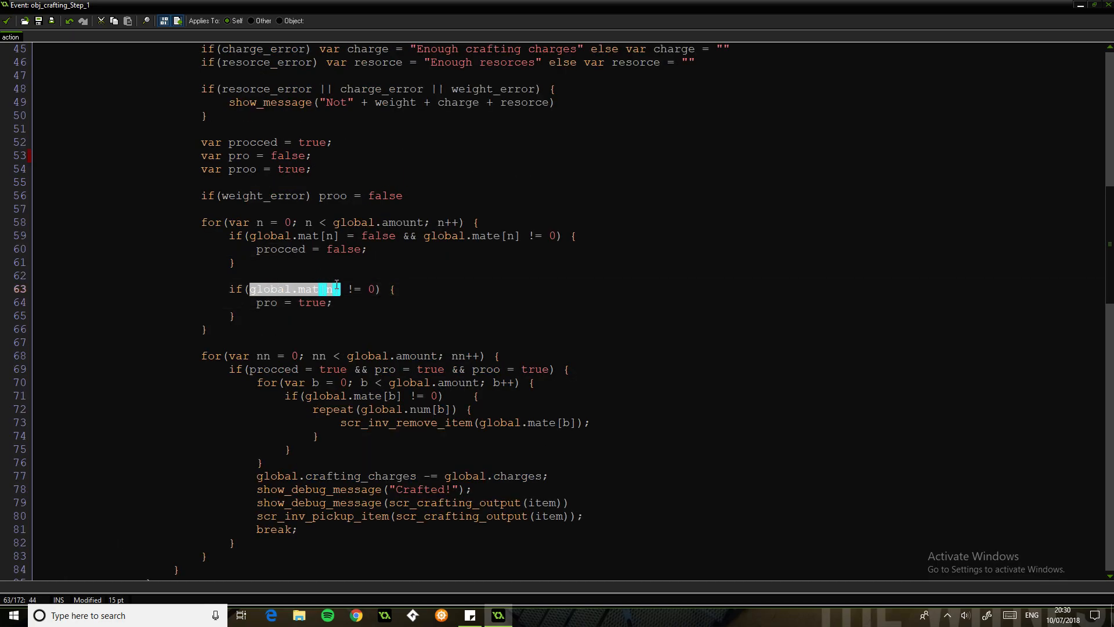
pyautogui.click(292, 289)
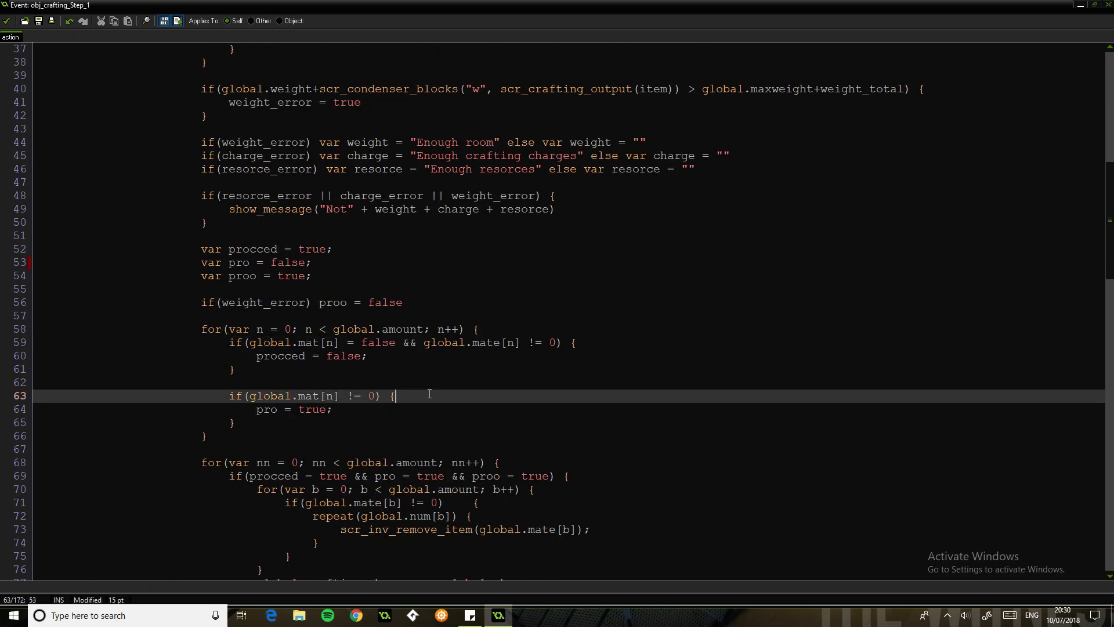
pyautogui.scroll(-3)
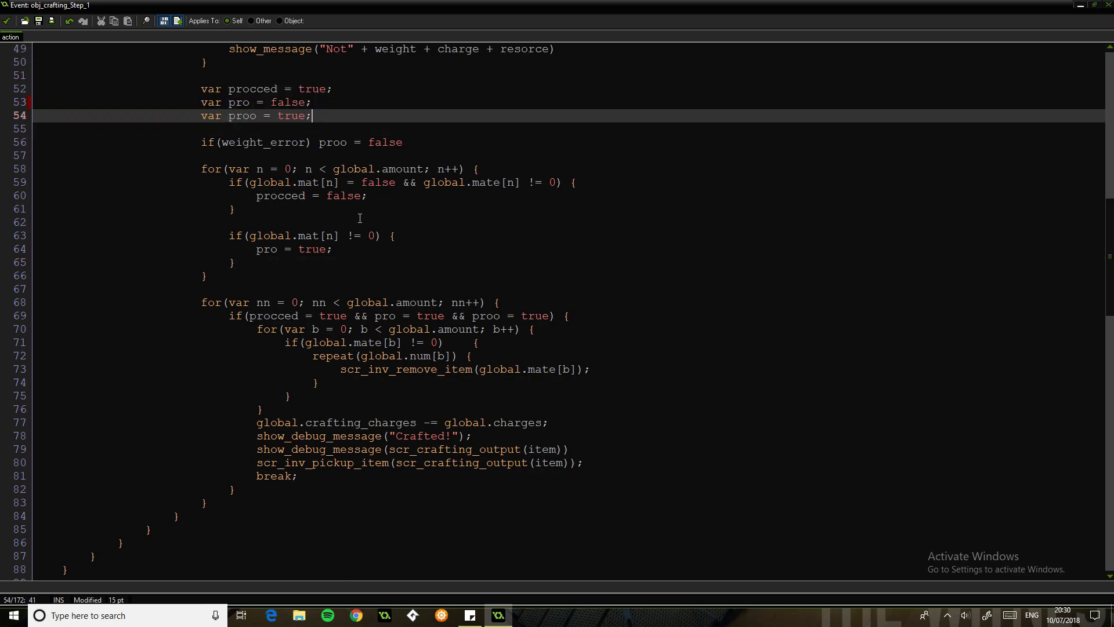
pyautogui.scroll(-3)
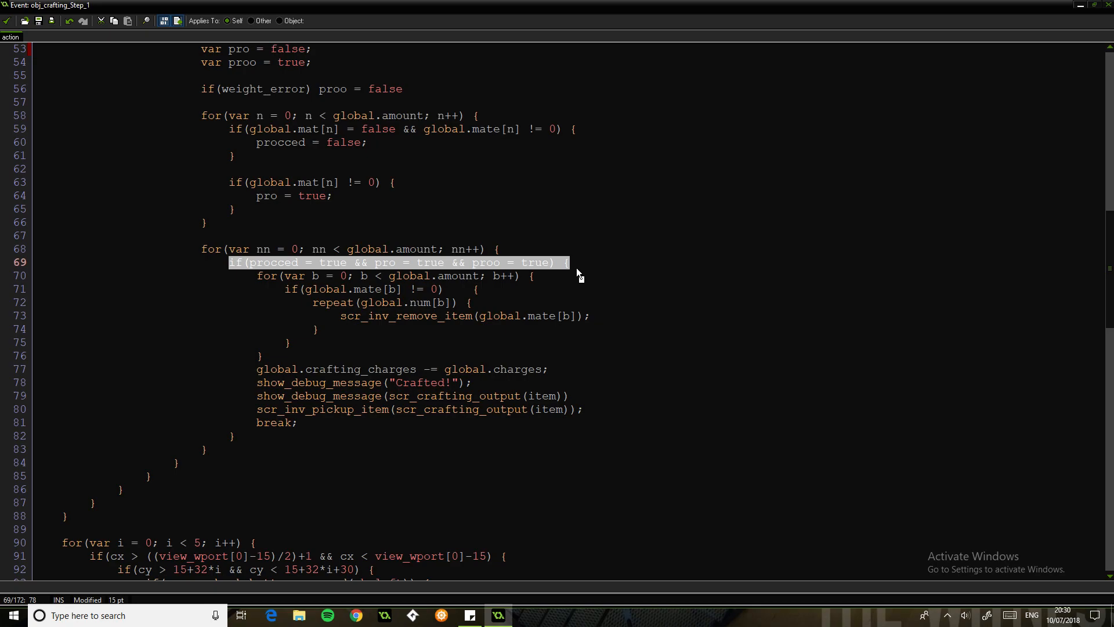
pyautogui.moveTo(505, 290)
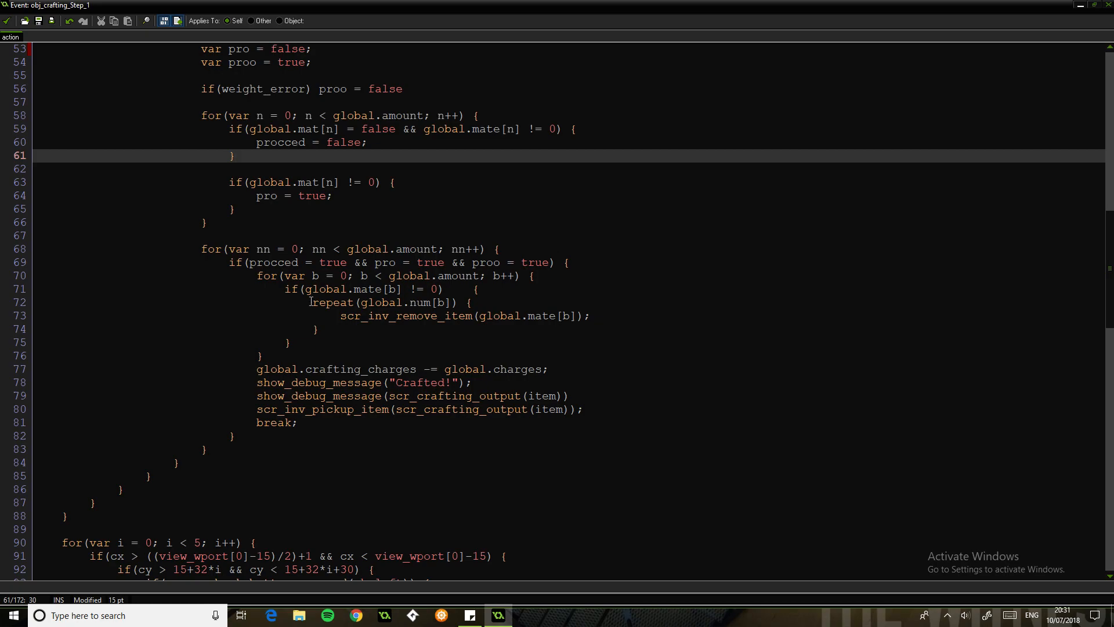
pyautogui.moveTo(312, 301); pyautogui.dragTo(472, 302)
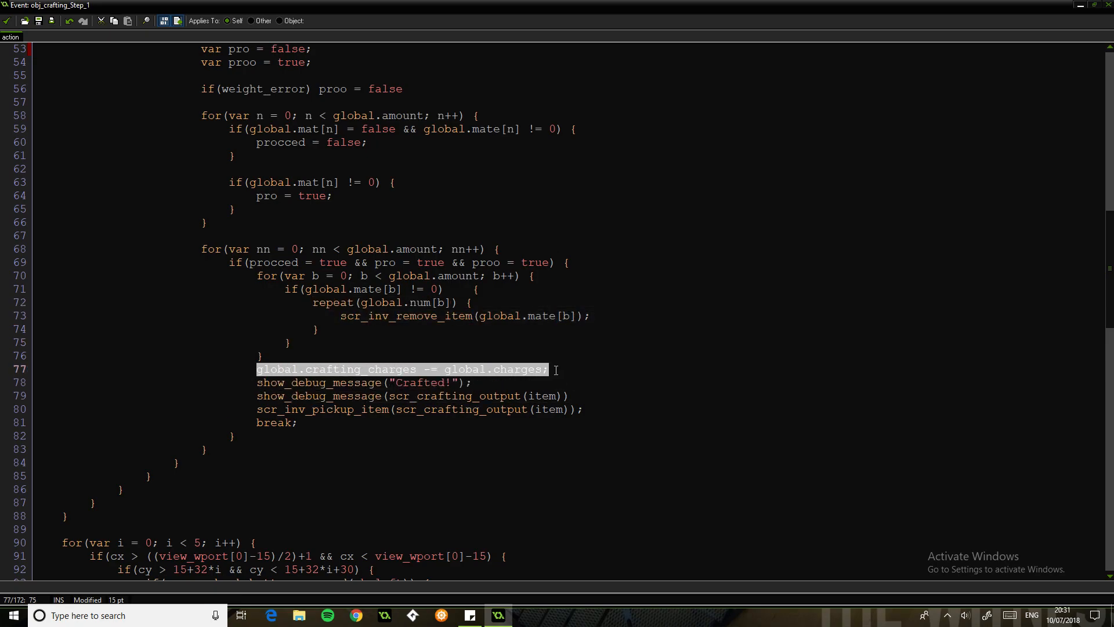
pyautogui.click(258, 396)
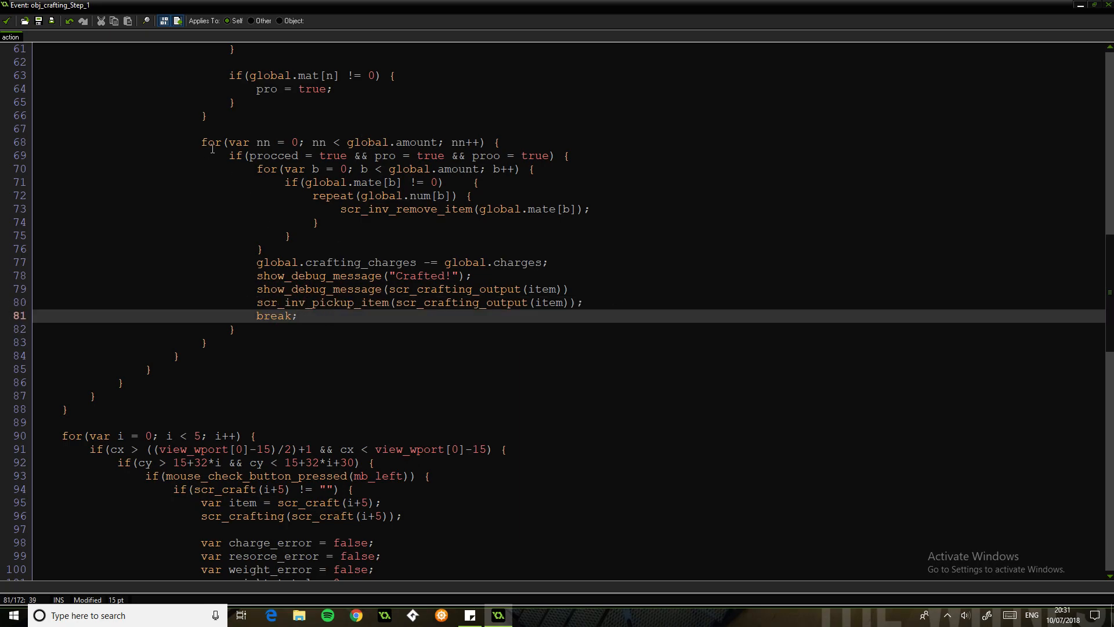
pyautogui.moveTo(202, 142); pyautogui.dragTo(341, 141)
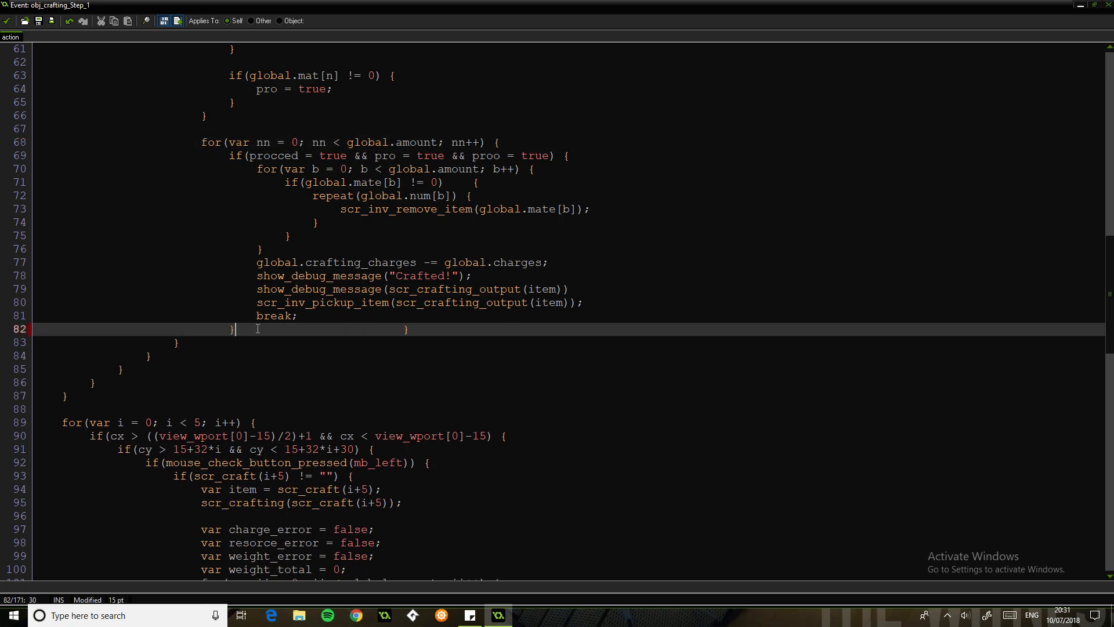
pyautogui.doubleClick(274, 316)
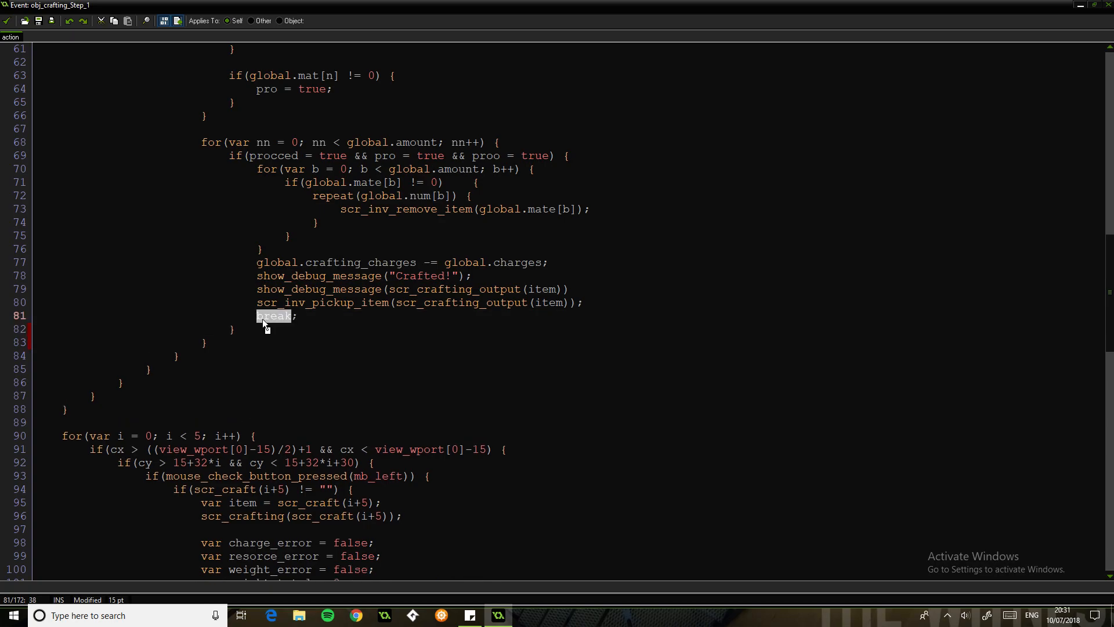
pyautogui.scroll(-3)
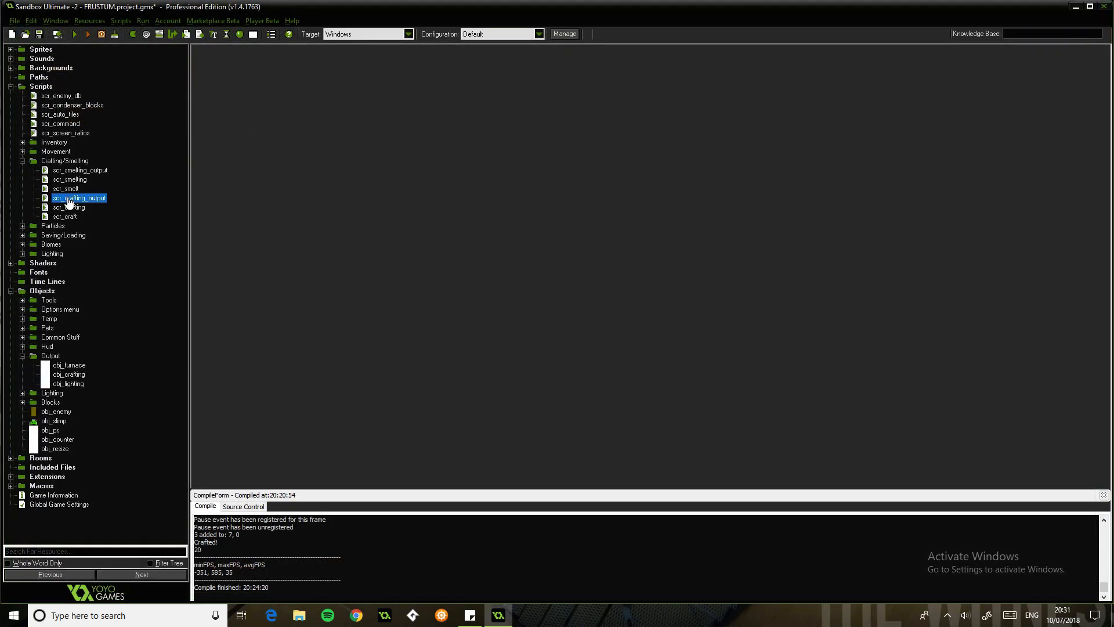
# Review scr_crafting_output's item-name-to-id mapping, noting the Leon Axpick id, then close it.
pyautogui.doubleClick(79, 197)
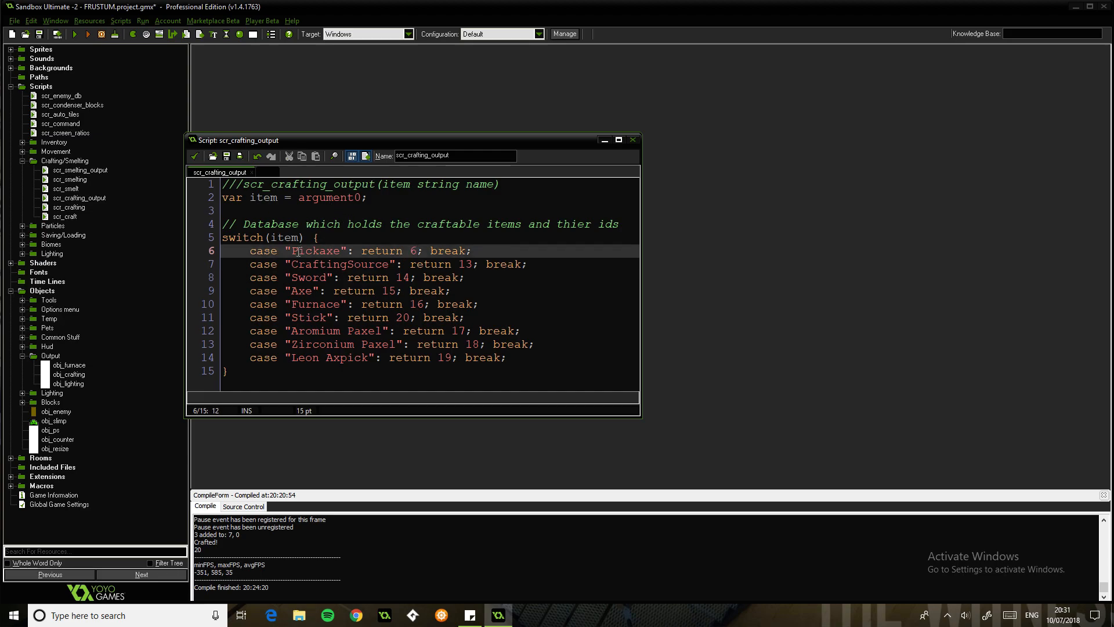
pyautogui.doubleClick(309, 317)
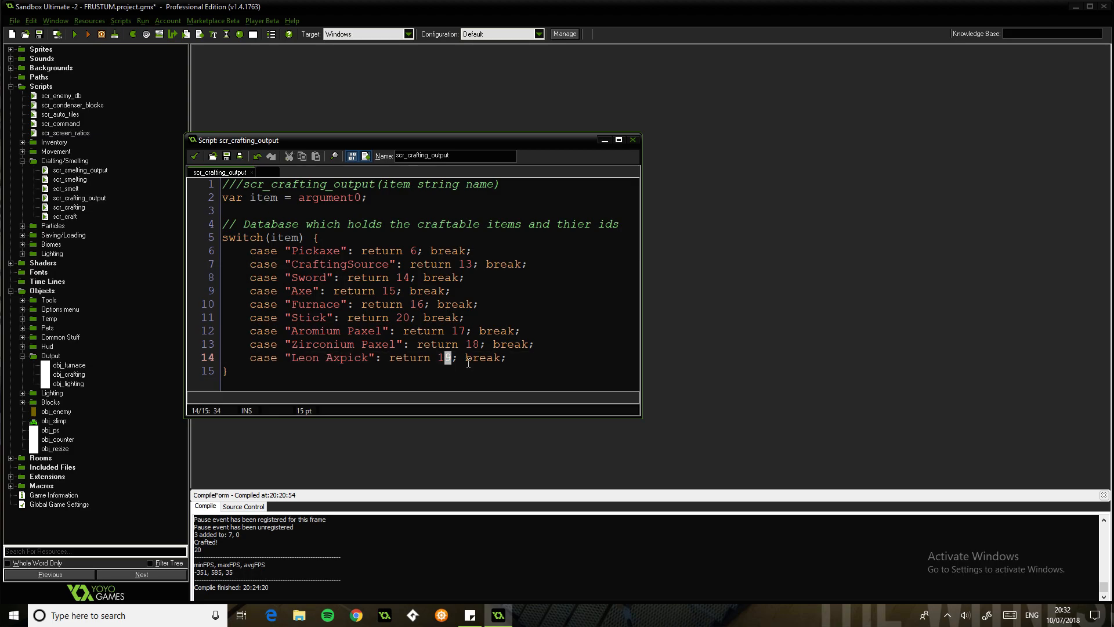
pyautogui.click(633, 140)
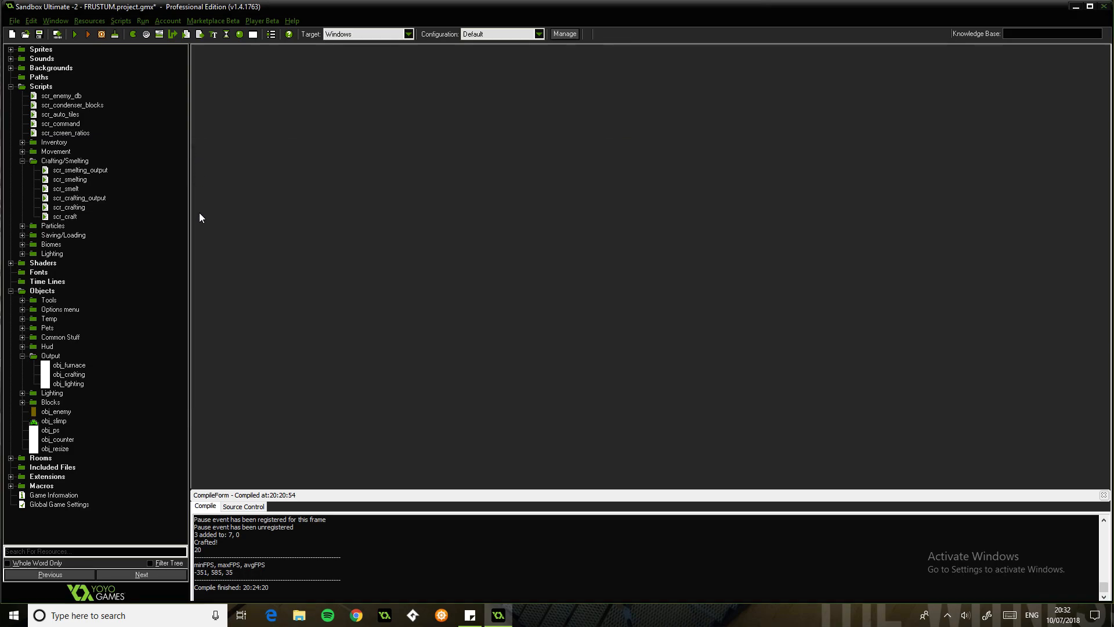
pyautogui.doubleClick(79, 170)
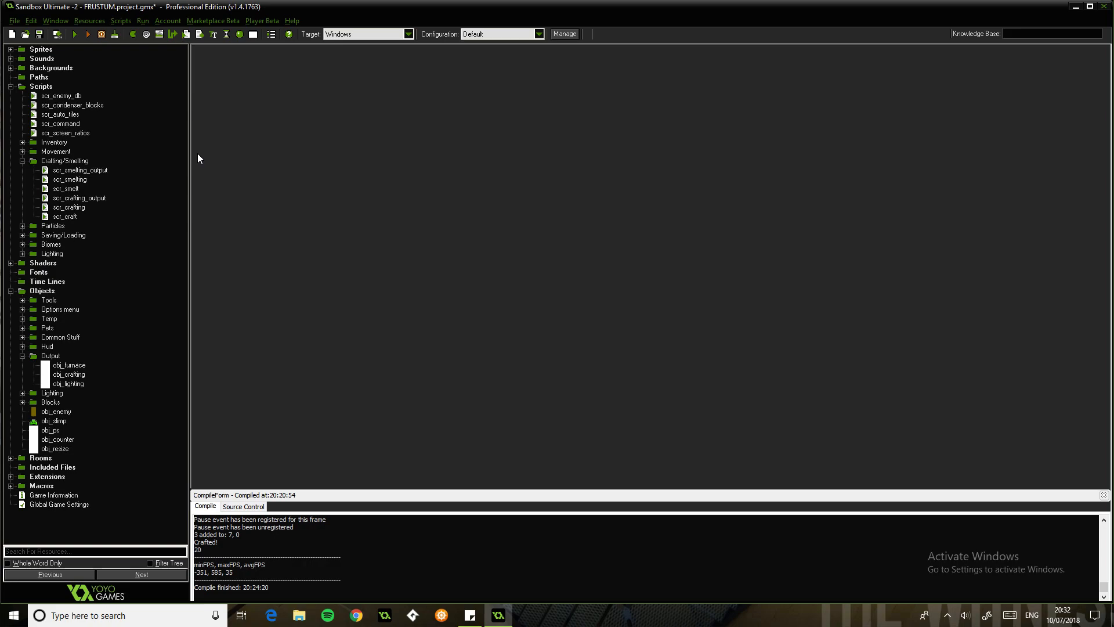
pyautogui.moveTo(163, 162)
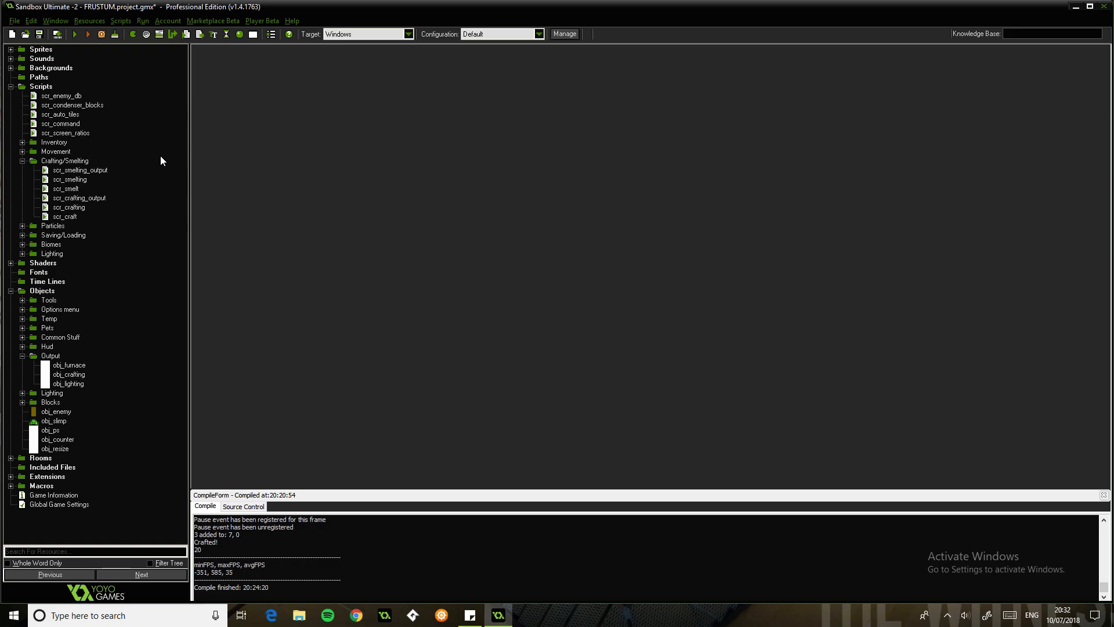
# Collapse Blocks, Floor Objects, Crafting/Smelting, Scripts and Objects folders to top-level groups.
pyautogui.click(52, 392)
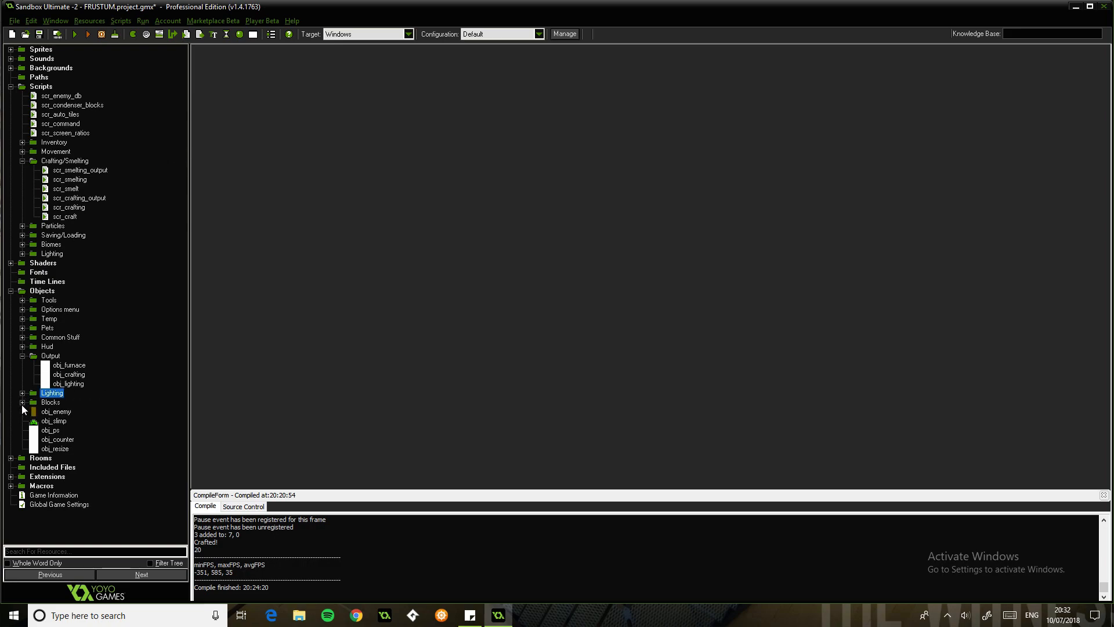
pyautogui.click(18, 401)
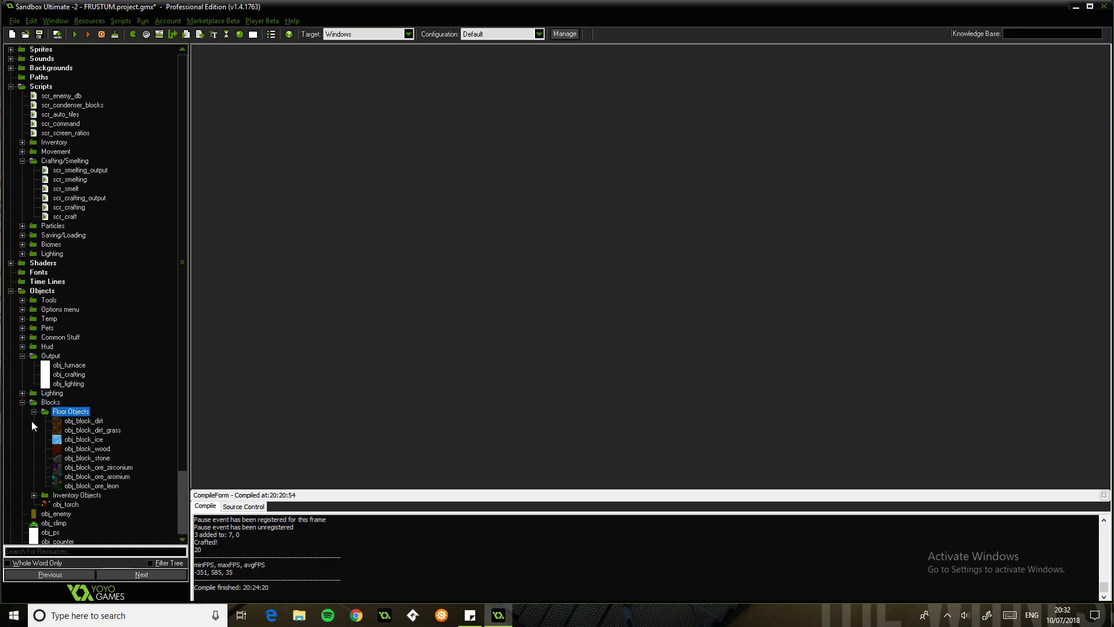
pyautogui.click(35, 411)
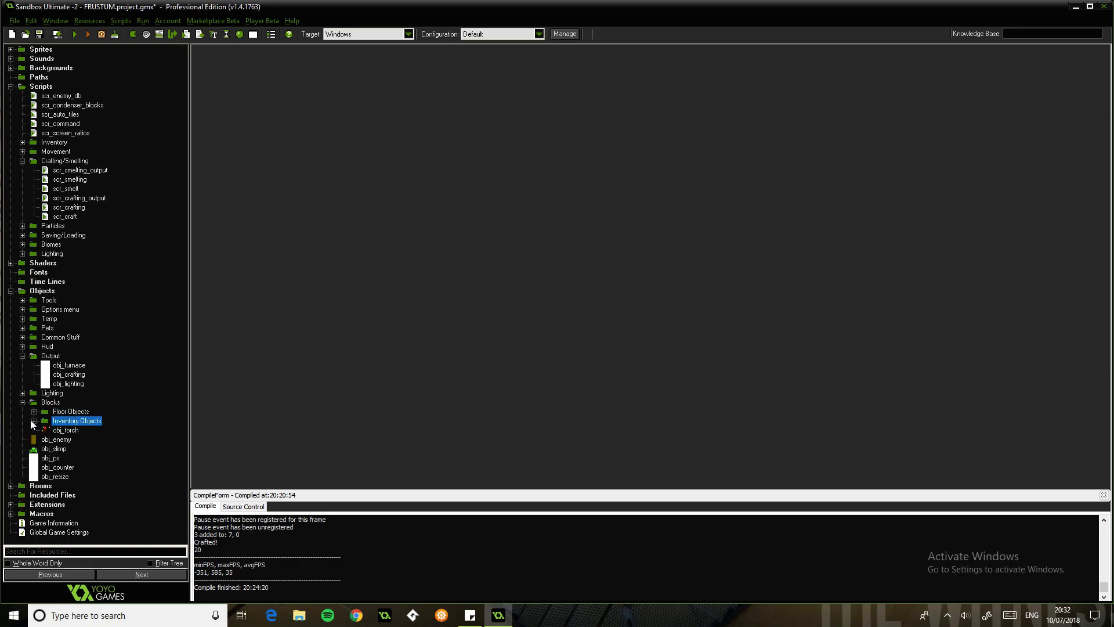
pyautogui.click(18, 402)
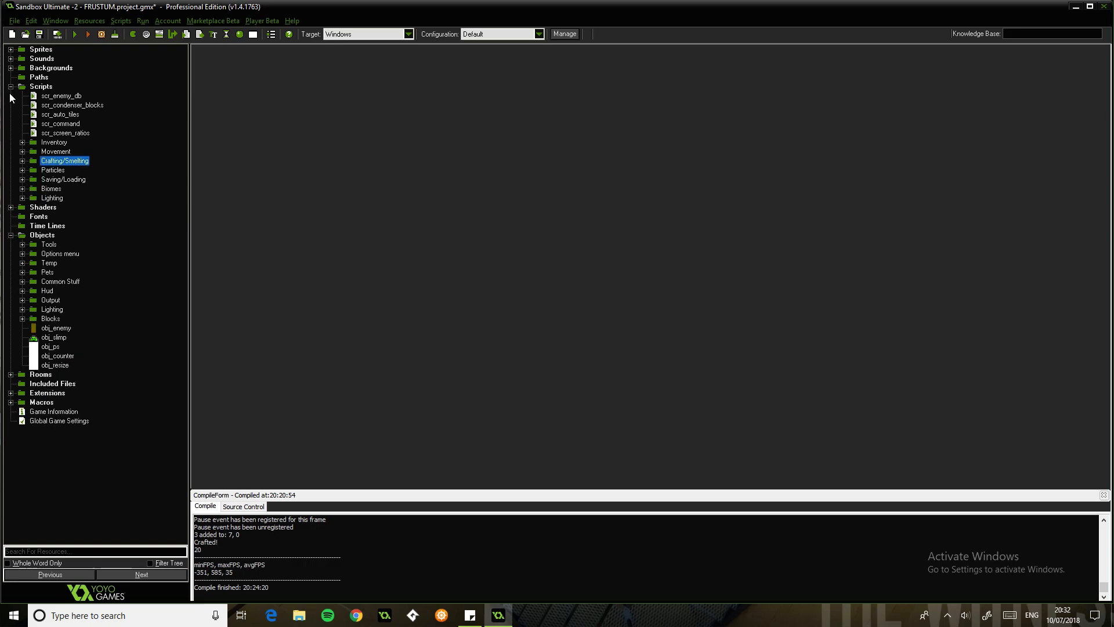
pyautogui.click(9, 86)
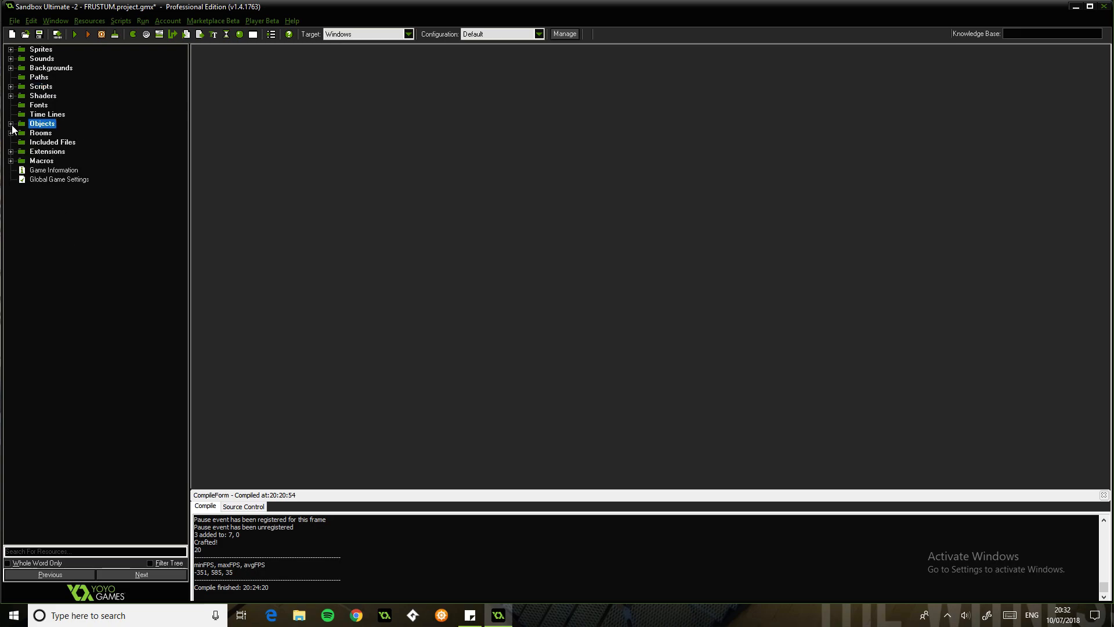